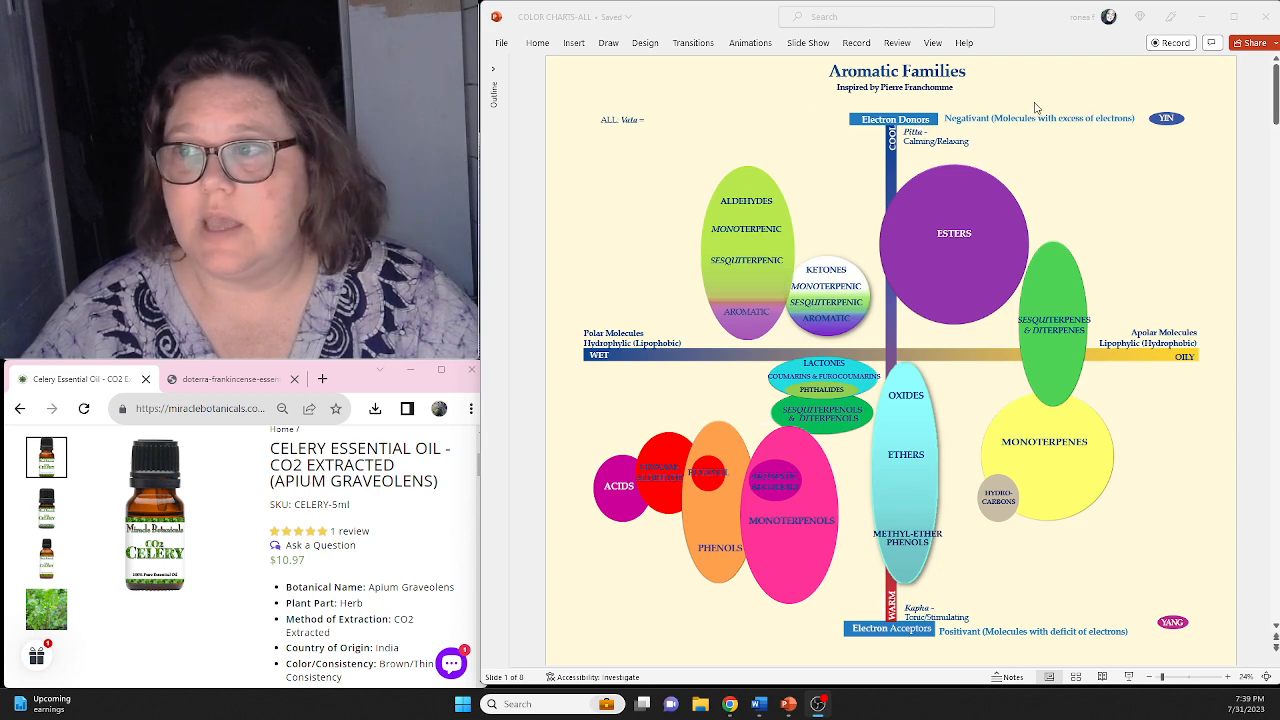
mouse_move(996, 630)
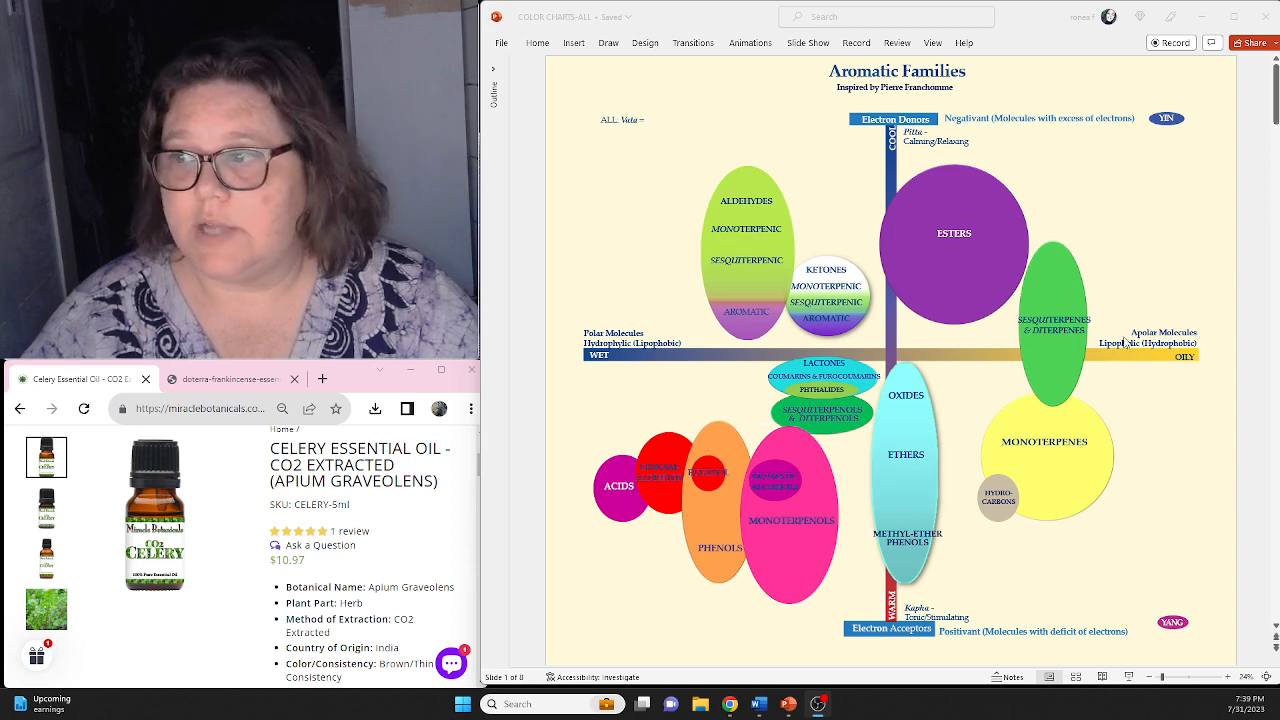
mouse_move(1064, 378)
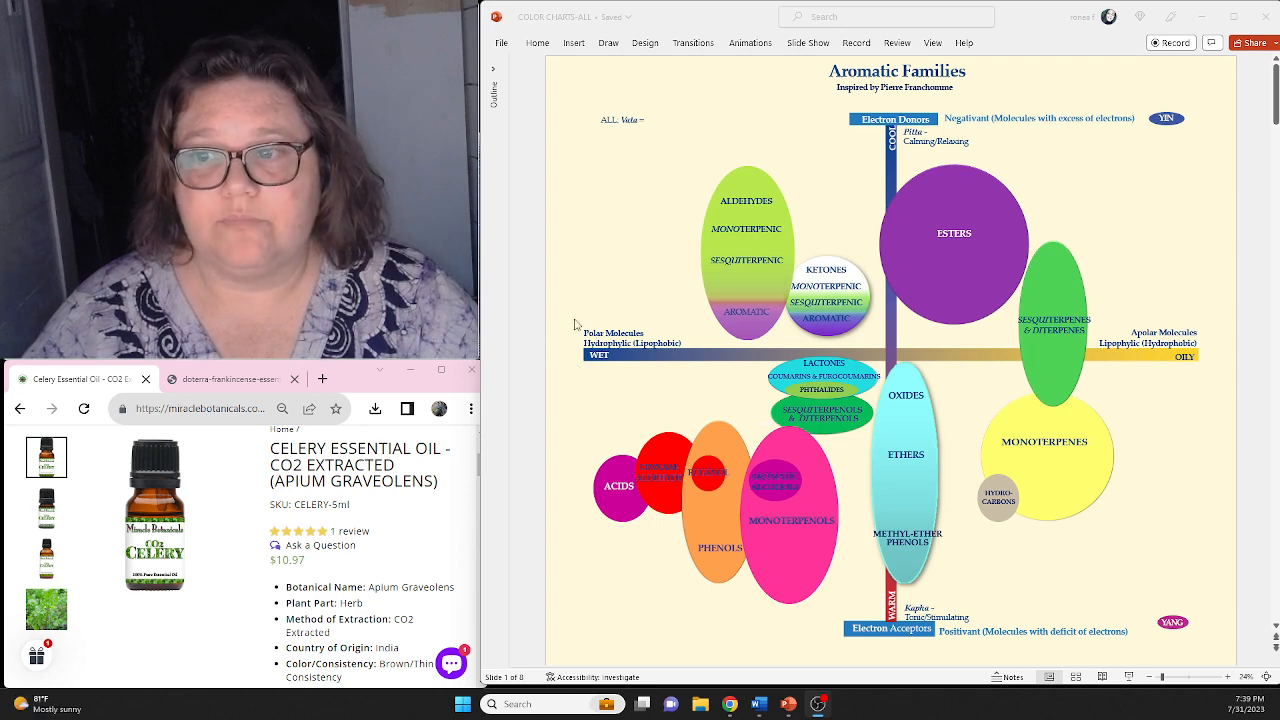
mouse_move(580, 330)
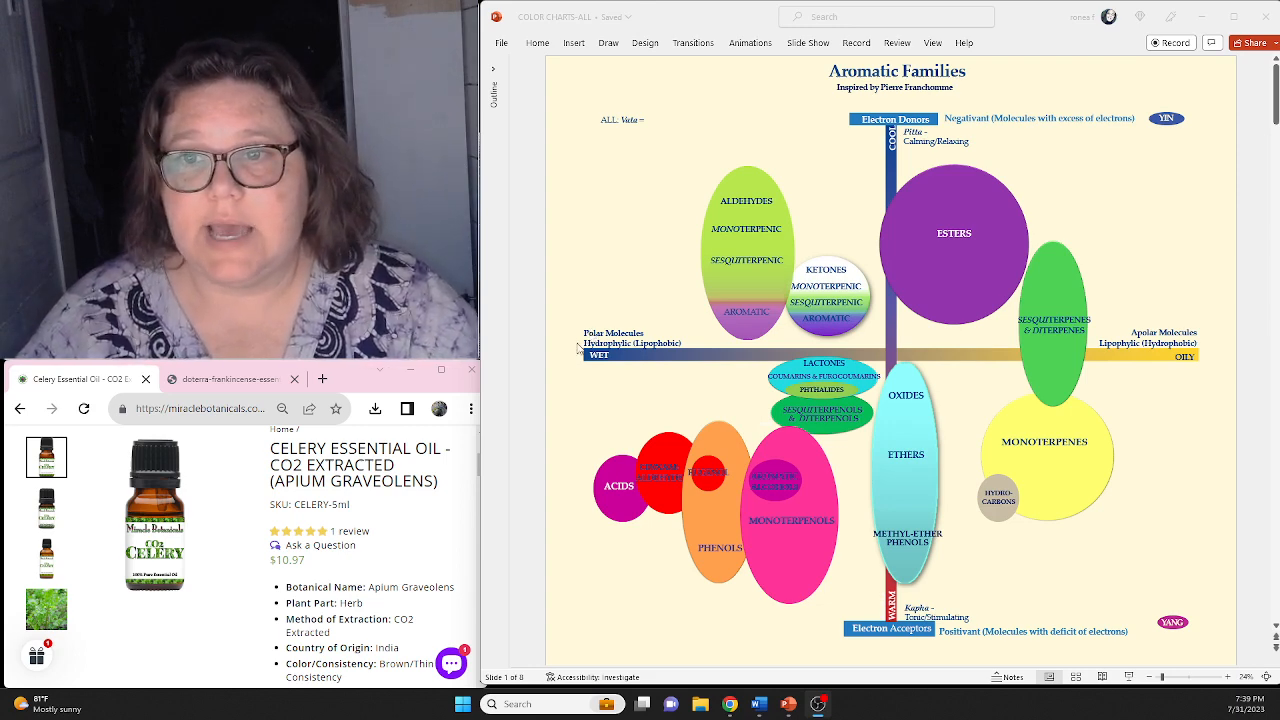
mouse_move(1096, 320)
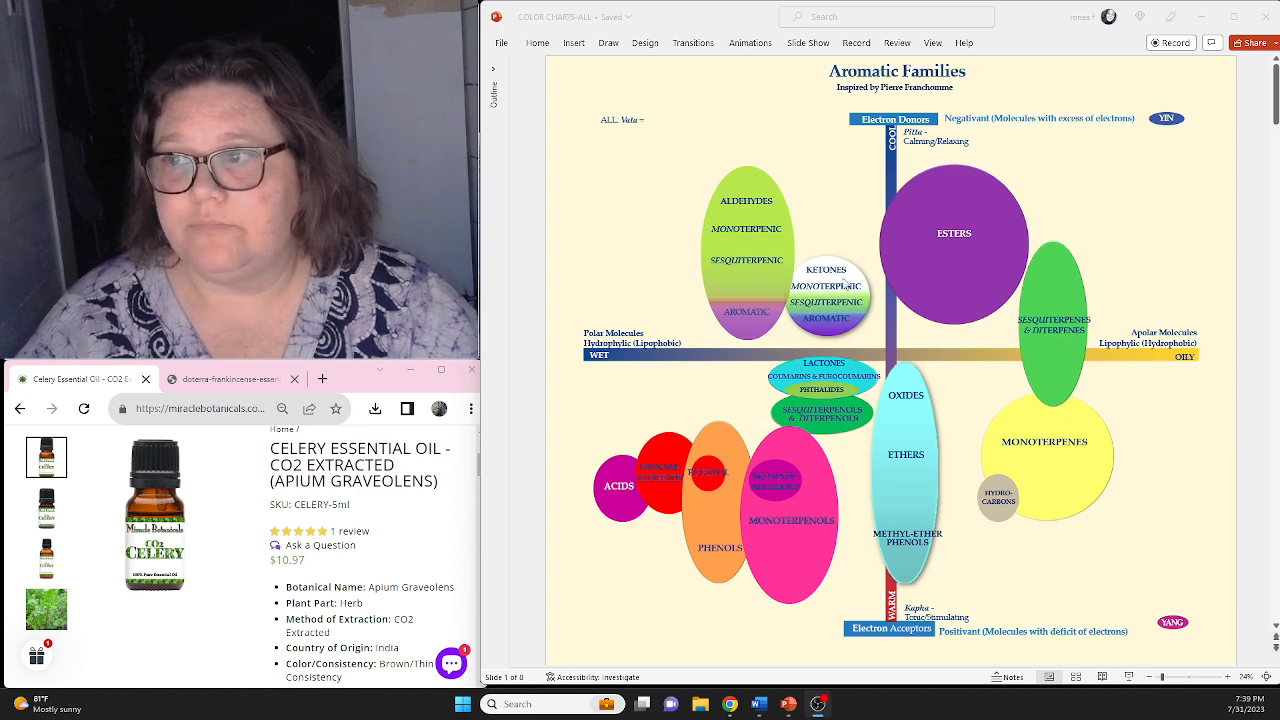
mouse_move(1120, 362)
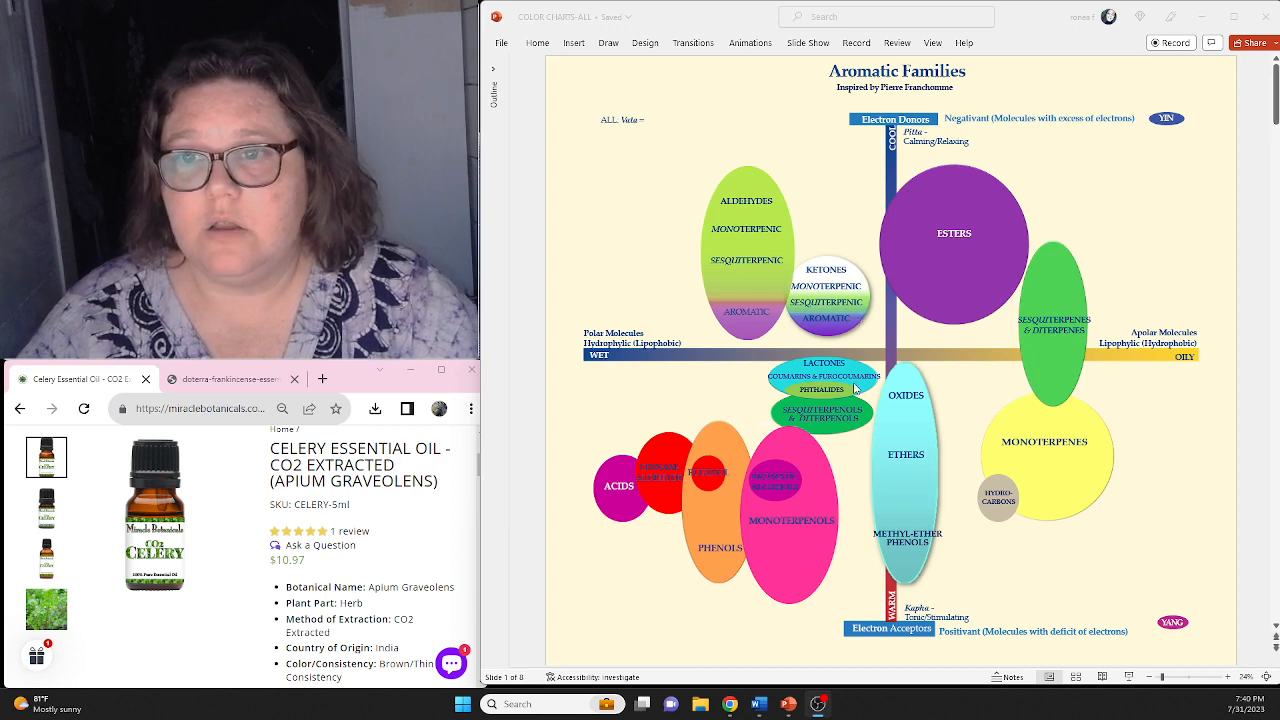
mouse_move(922, 332)
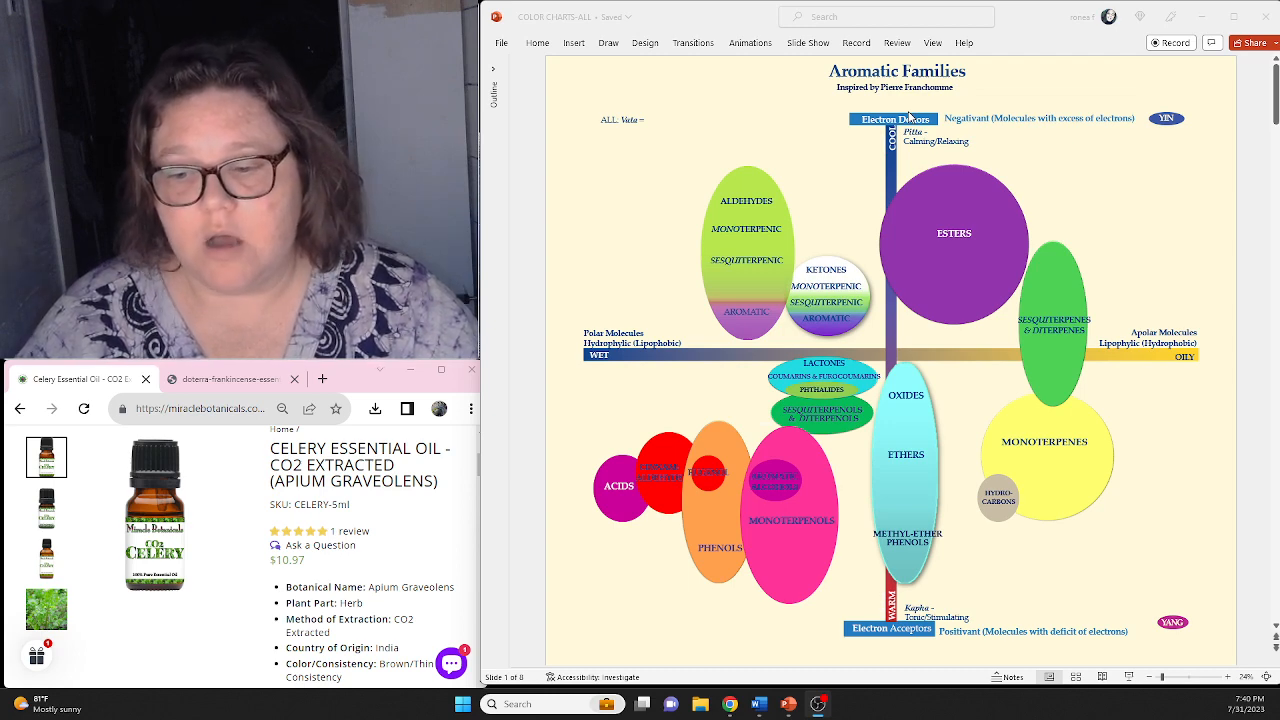
mouse_move(936, 614)
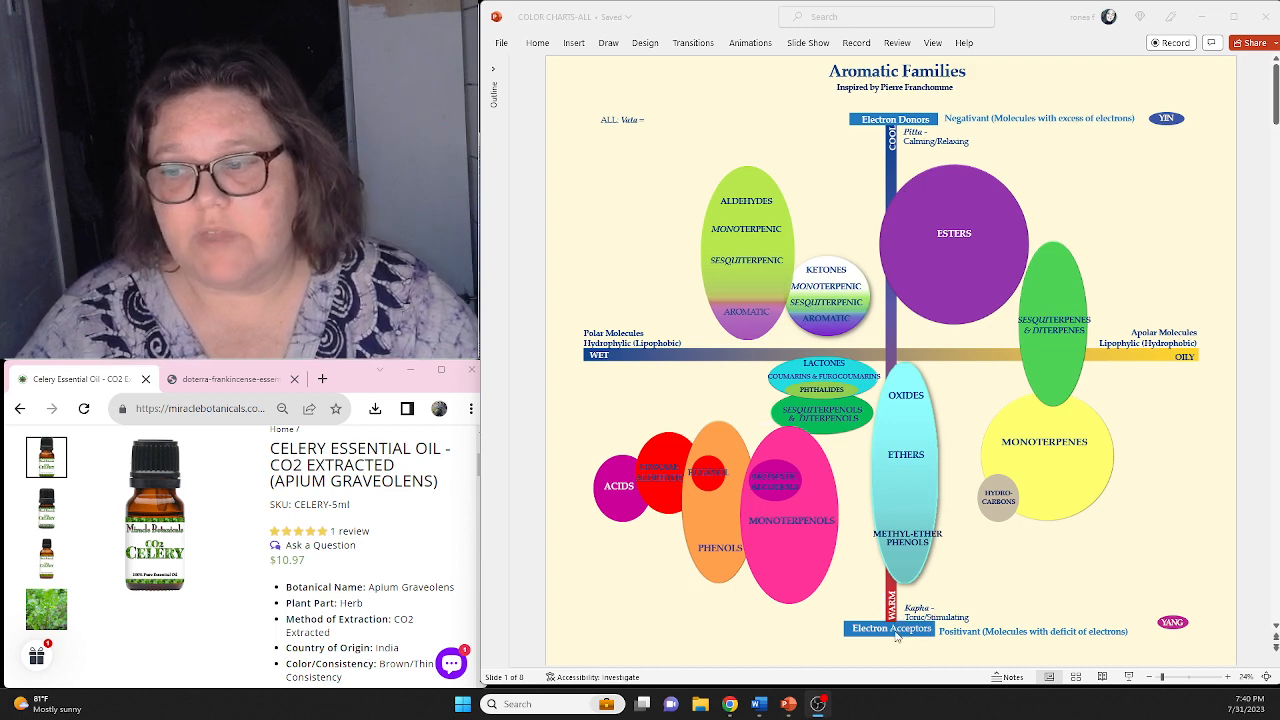
mouse_move(890, 644)
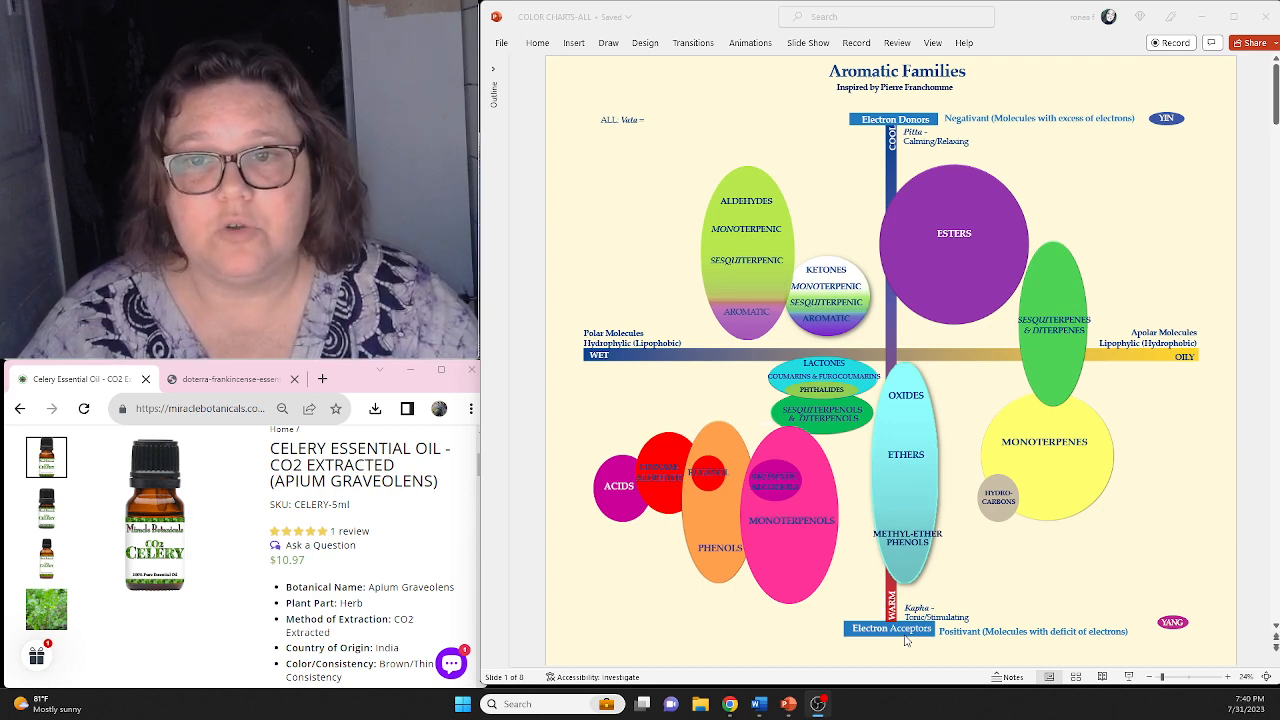
mouse_move(874, 212)
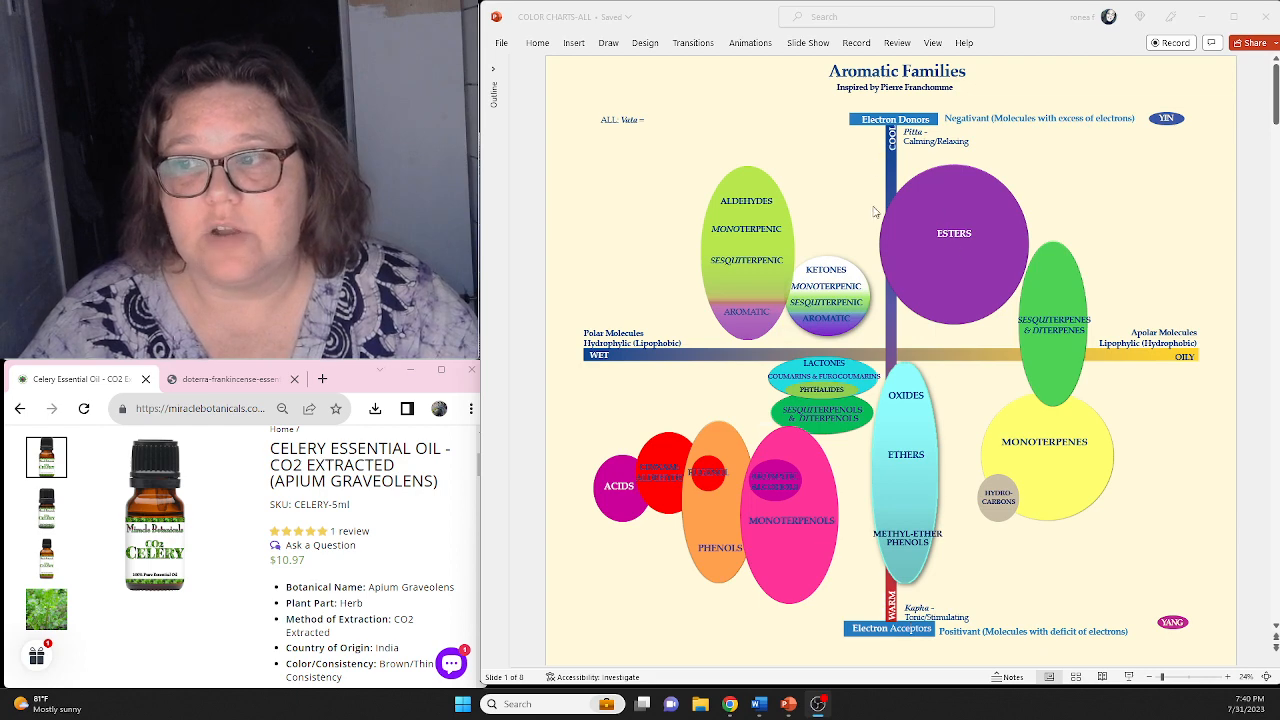
mouse_move(900, 660)
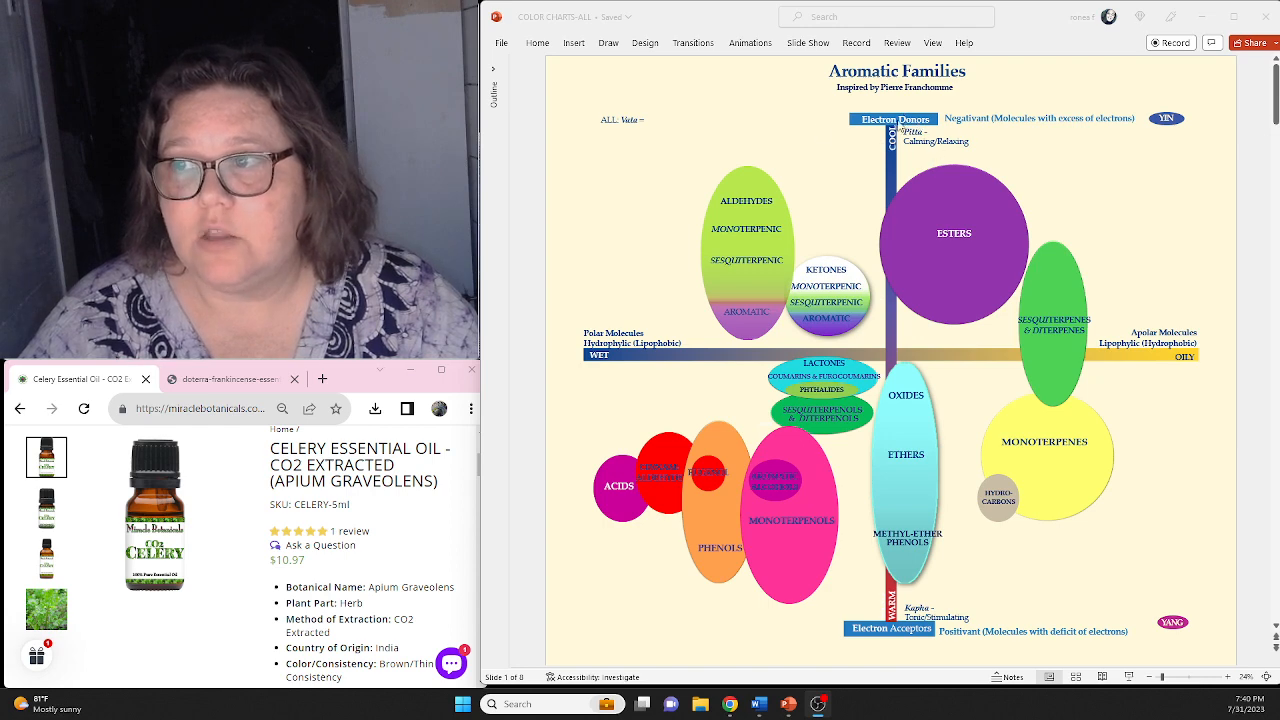
mouse_move(856, 192)
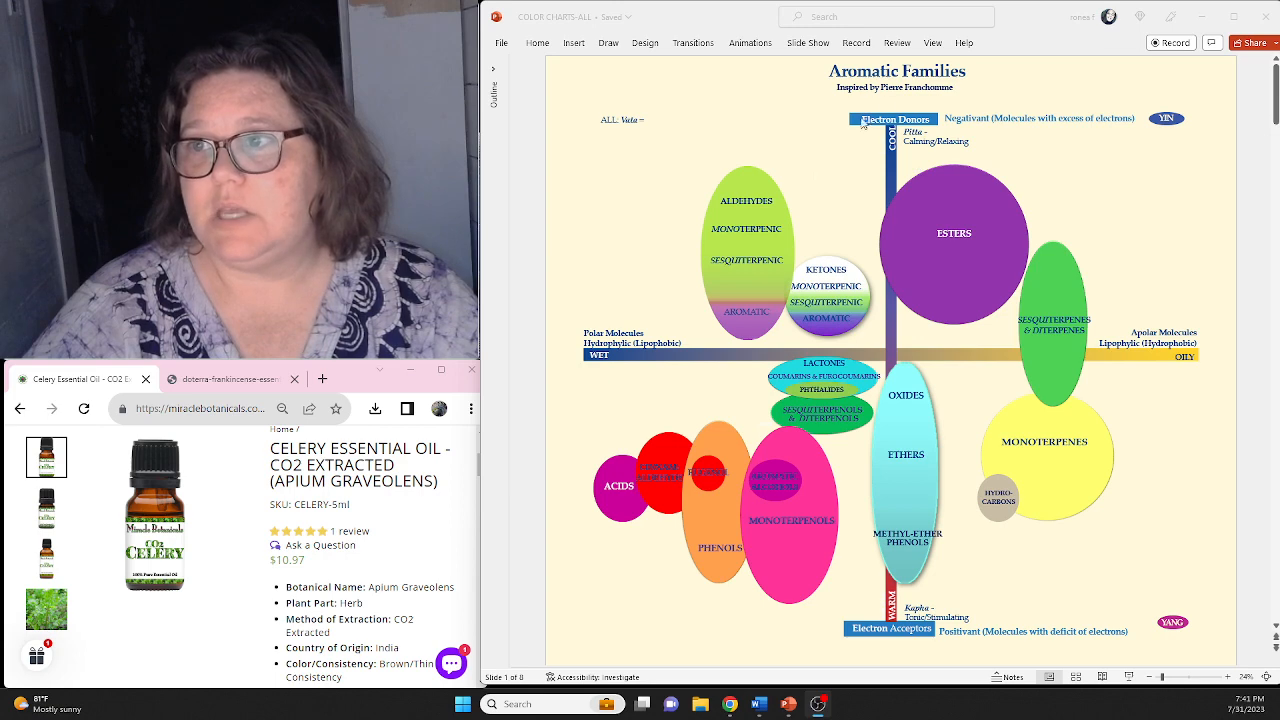
mouse_move(924, 344)
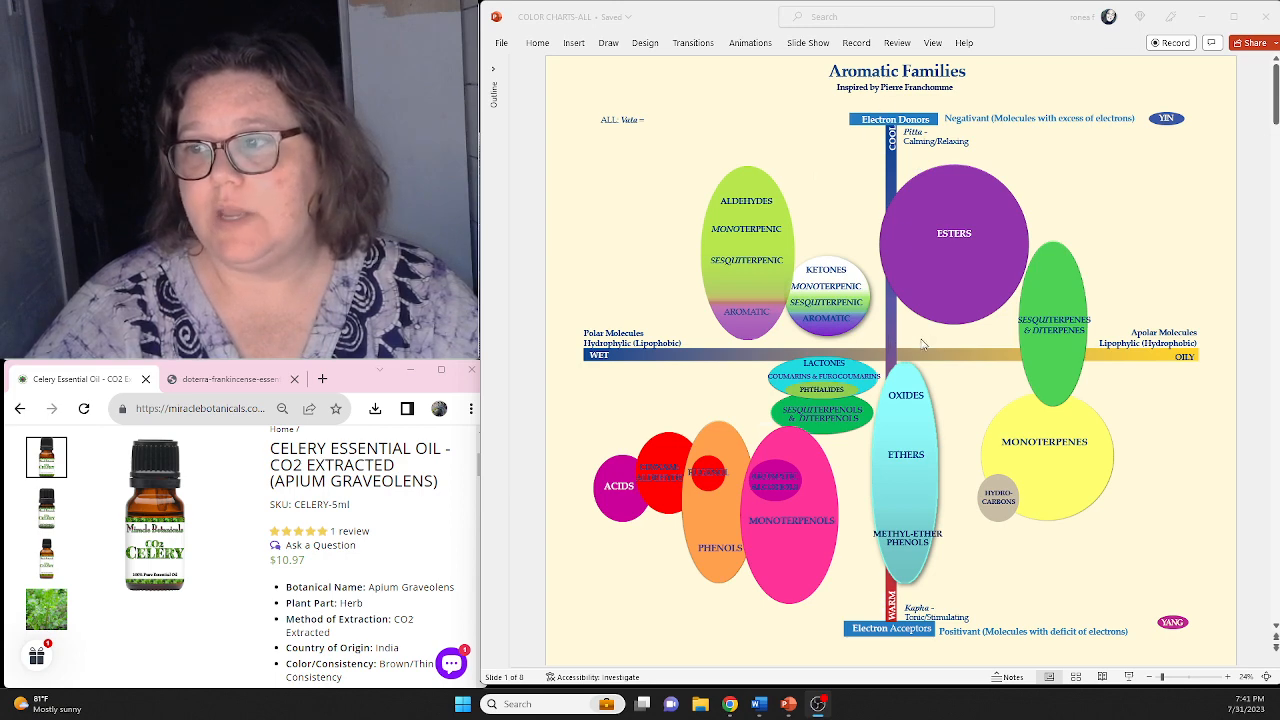
mouse_move(1040, 282)
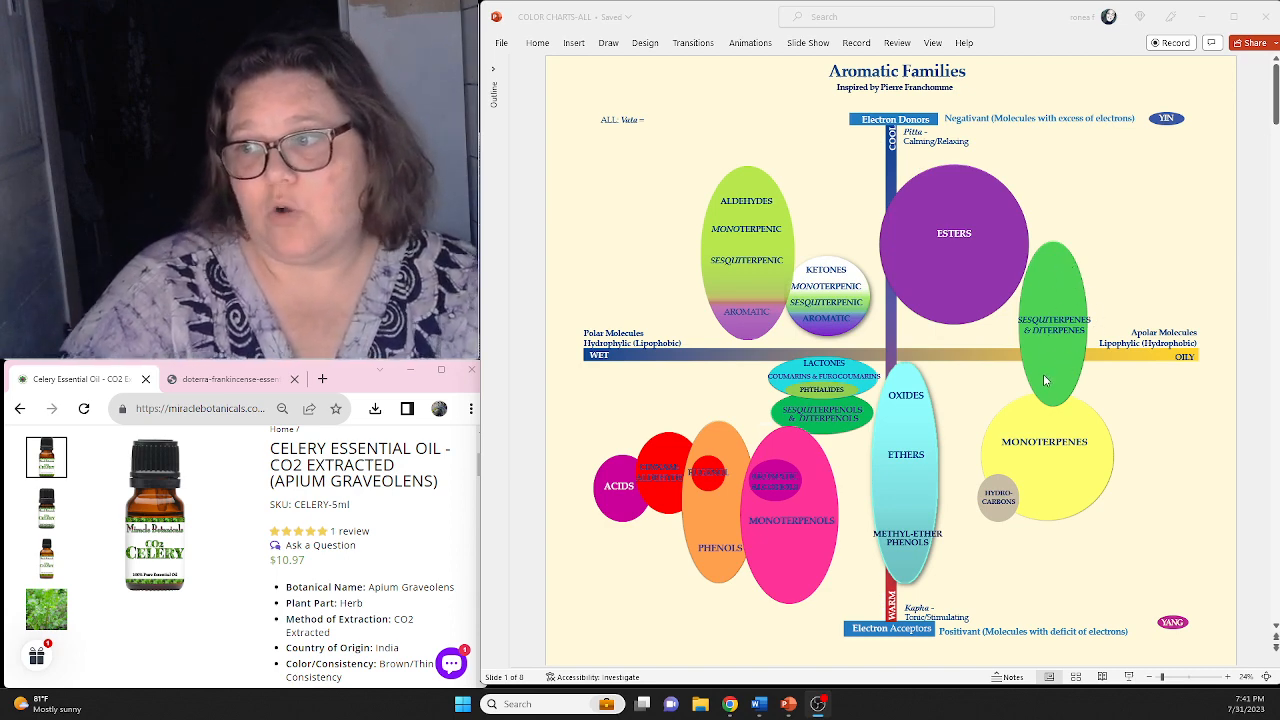
mouse_move(760, 616)
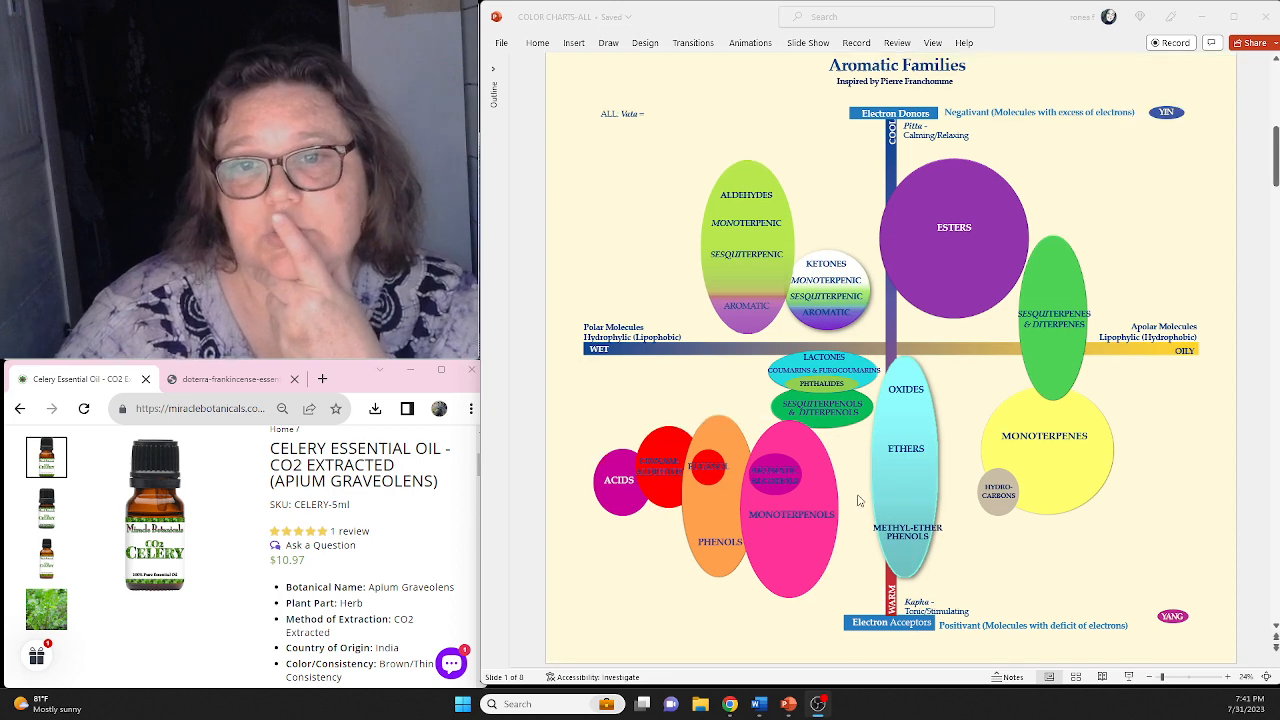
mouse_move(932, 228)
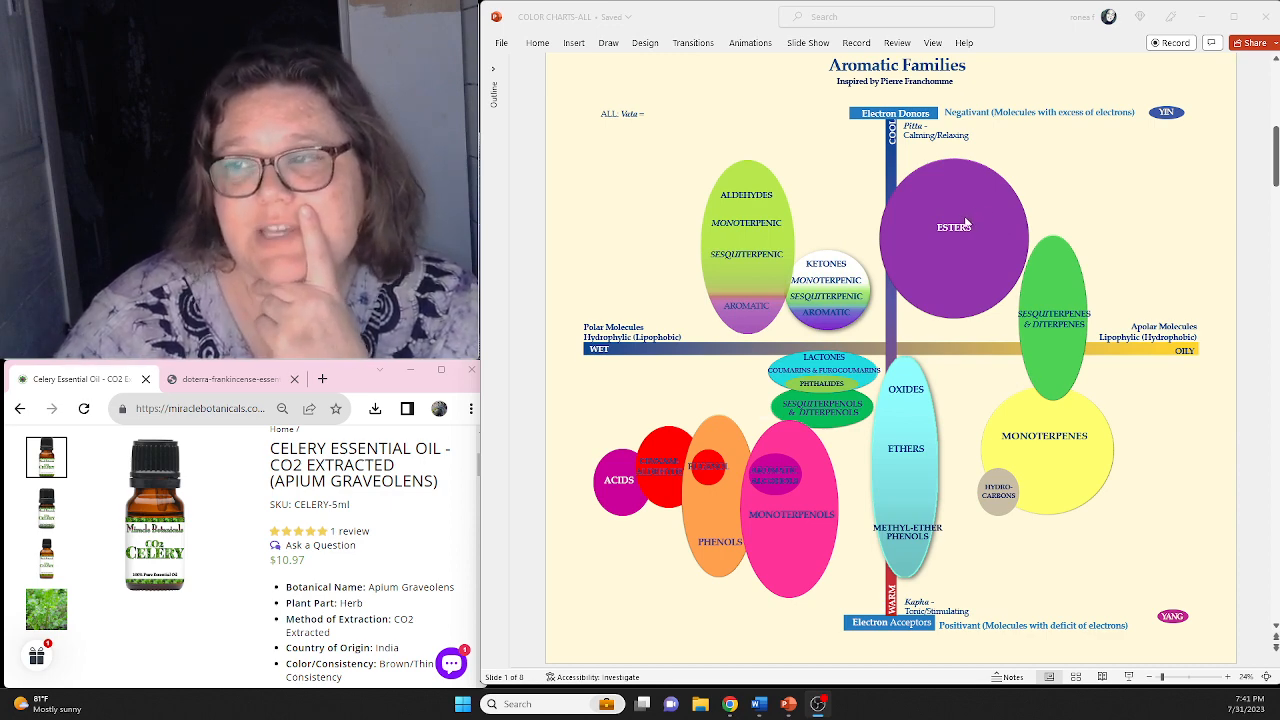
mouse_move(940, 240)
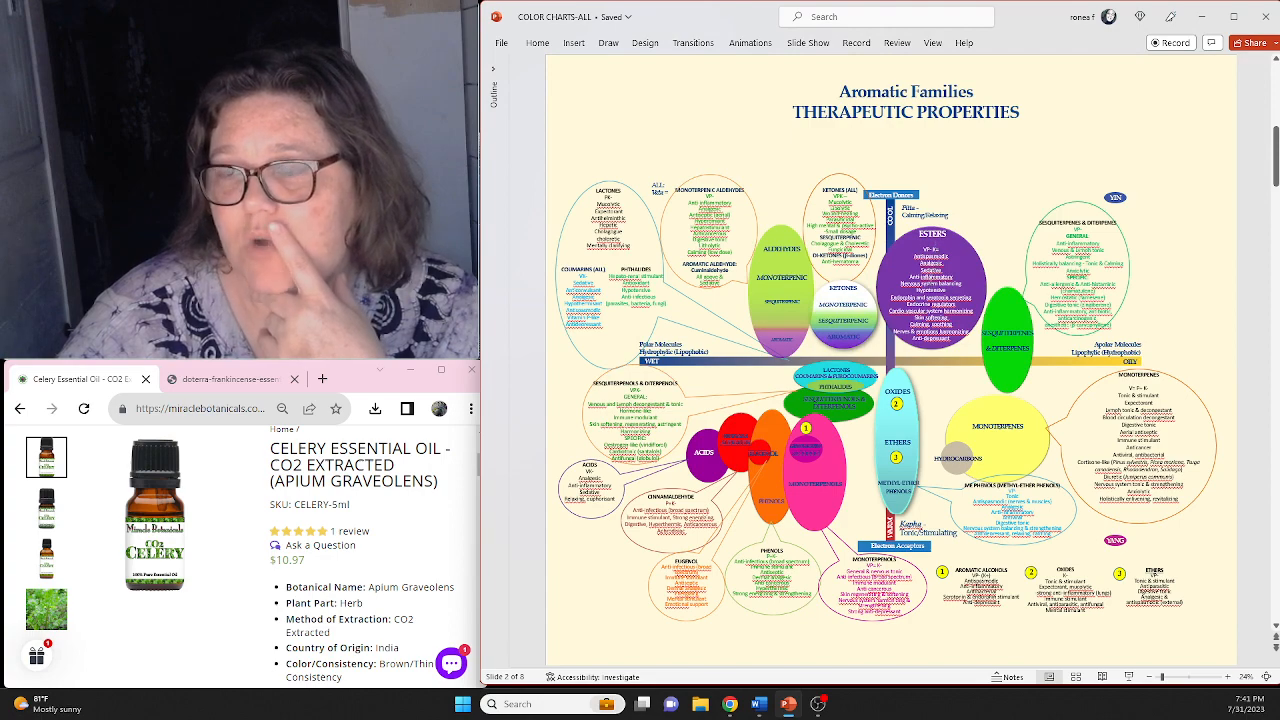
Advance to the Example of Molecules slide, then return to the first Aromatic Families chart.
key("right")
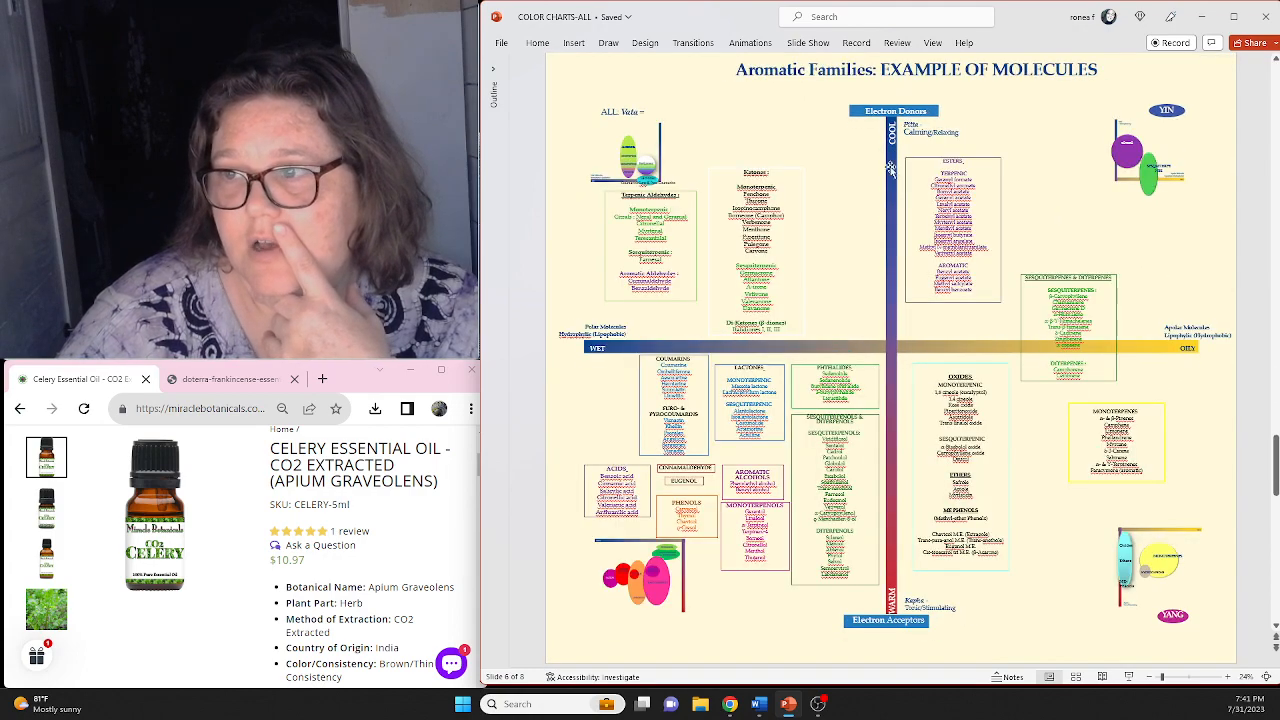
left_click(952, 230)
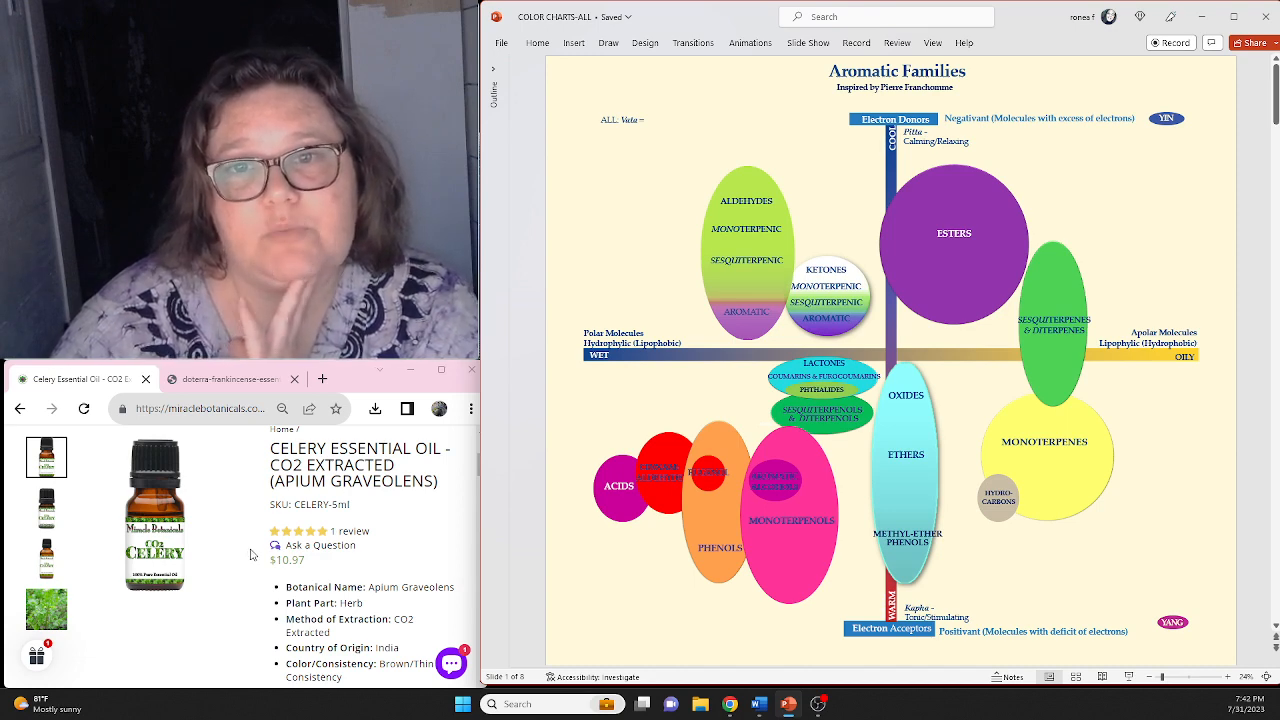
Scroll the celery oil product page down through its details to the pricing section.
scroll("down", 3)
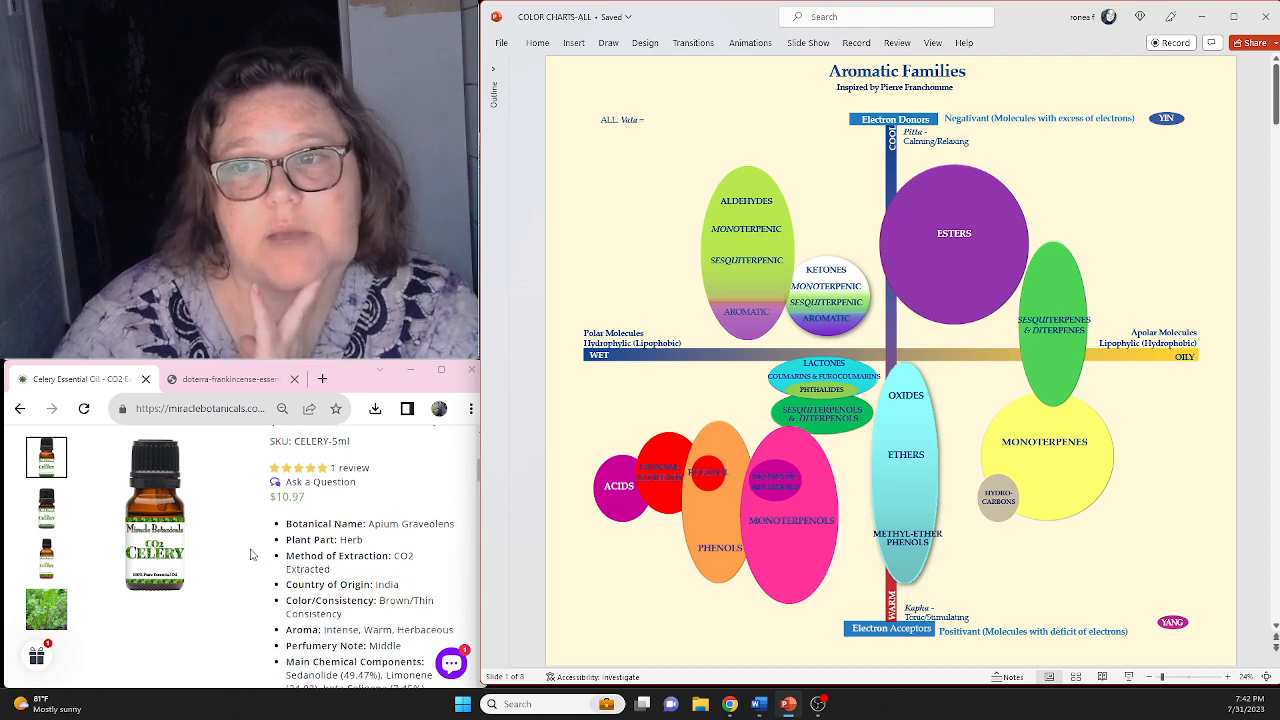
scroll("down", 3)
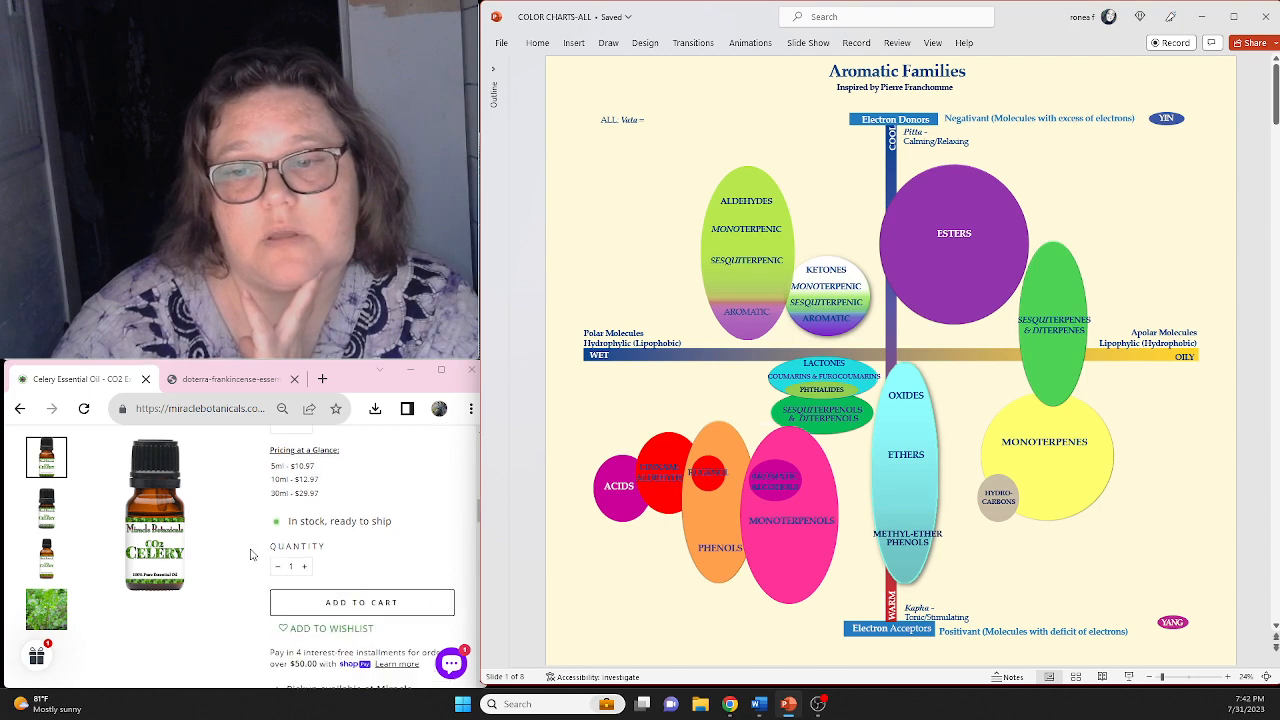
scroll("down", 3)
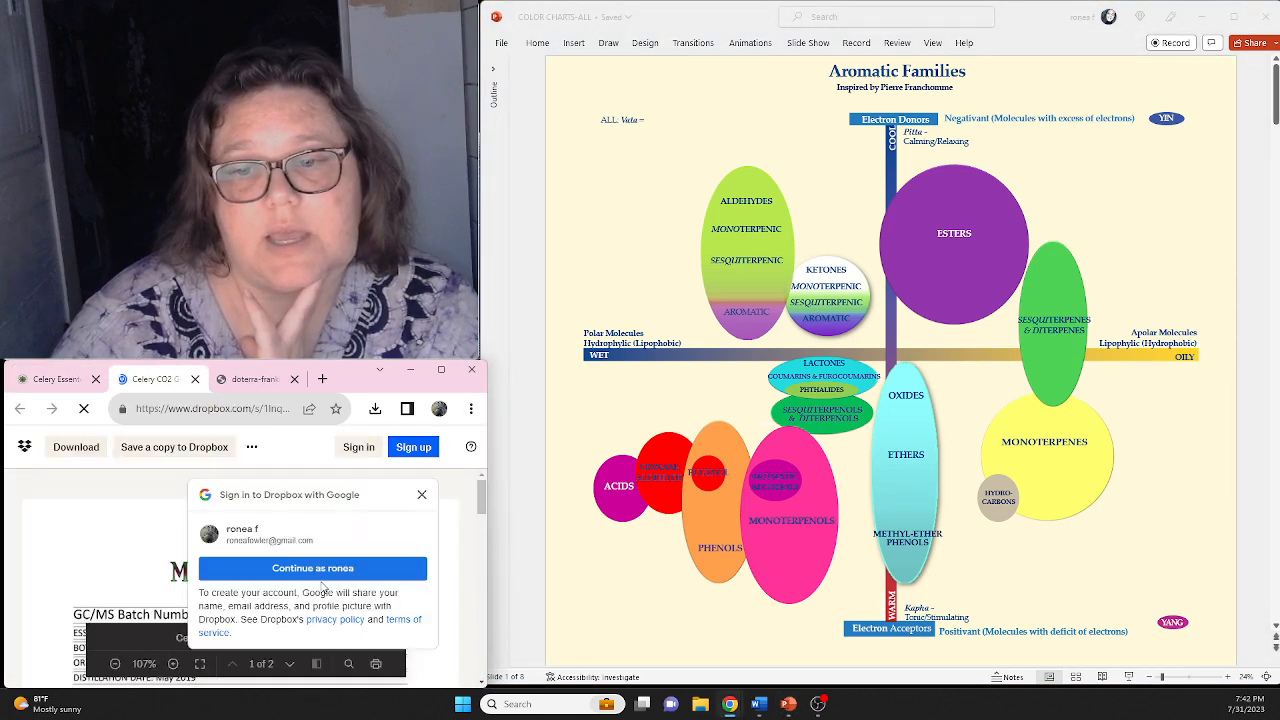
left_click(420, 494)
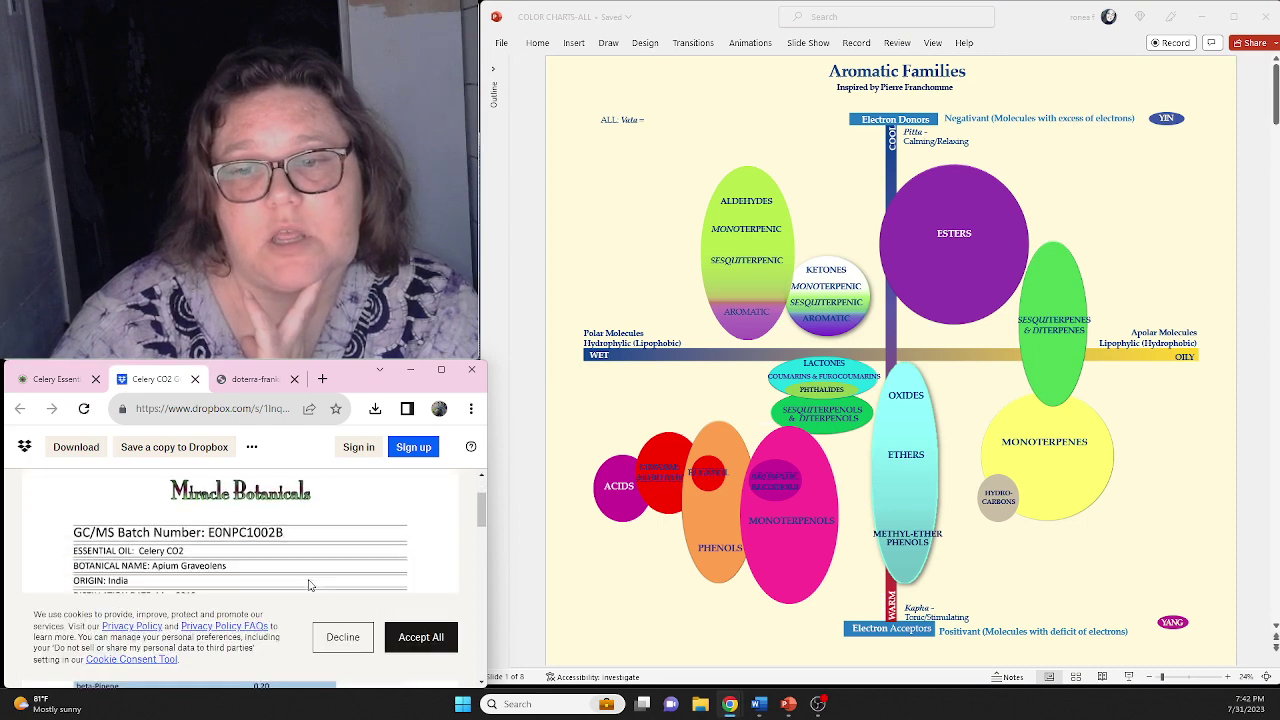
scroll("down", 3)
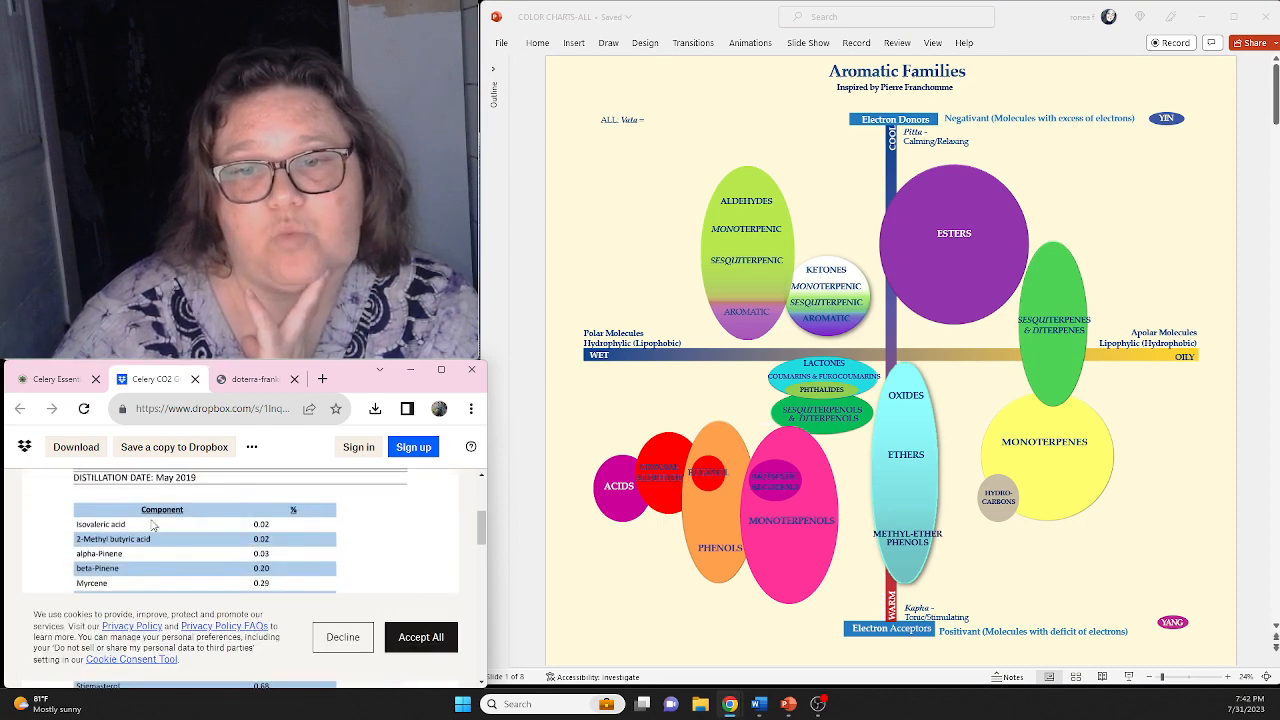
scroll("down", 3)
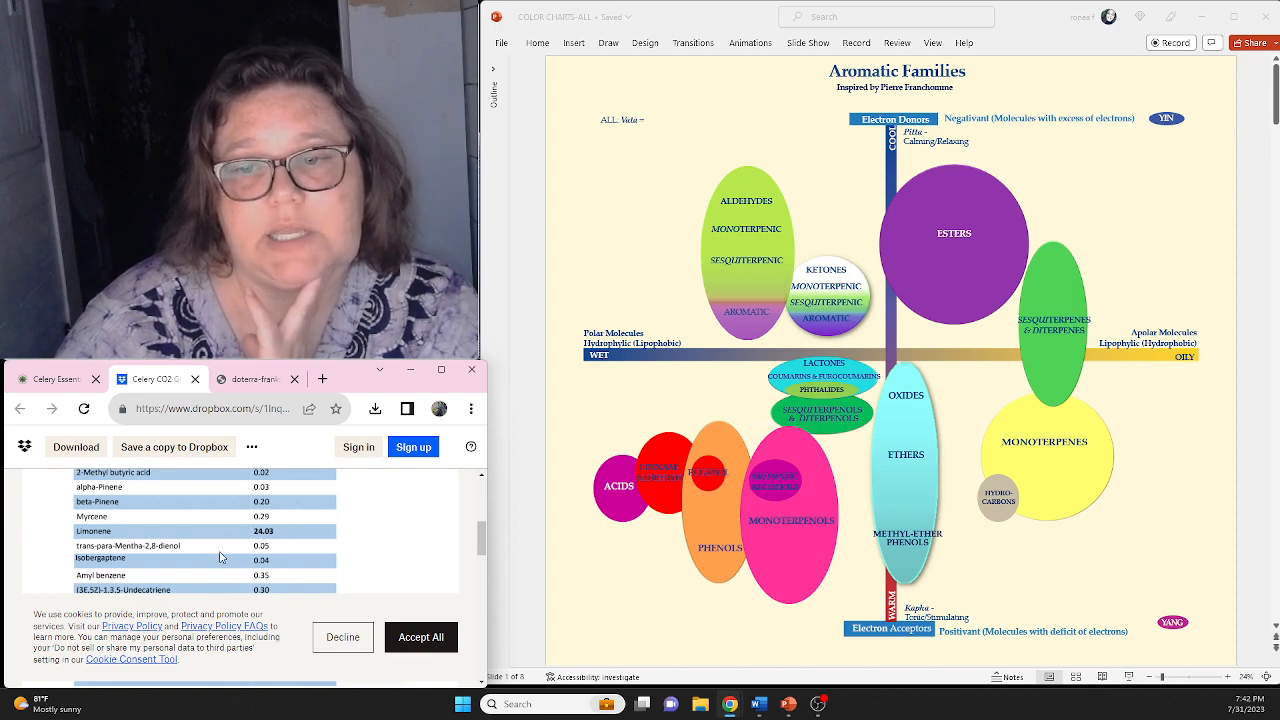
scroll("down", 3)
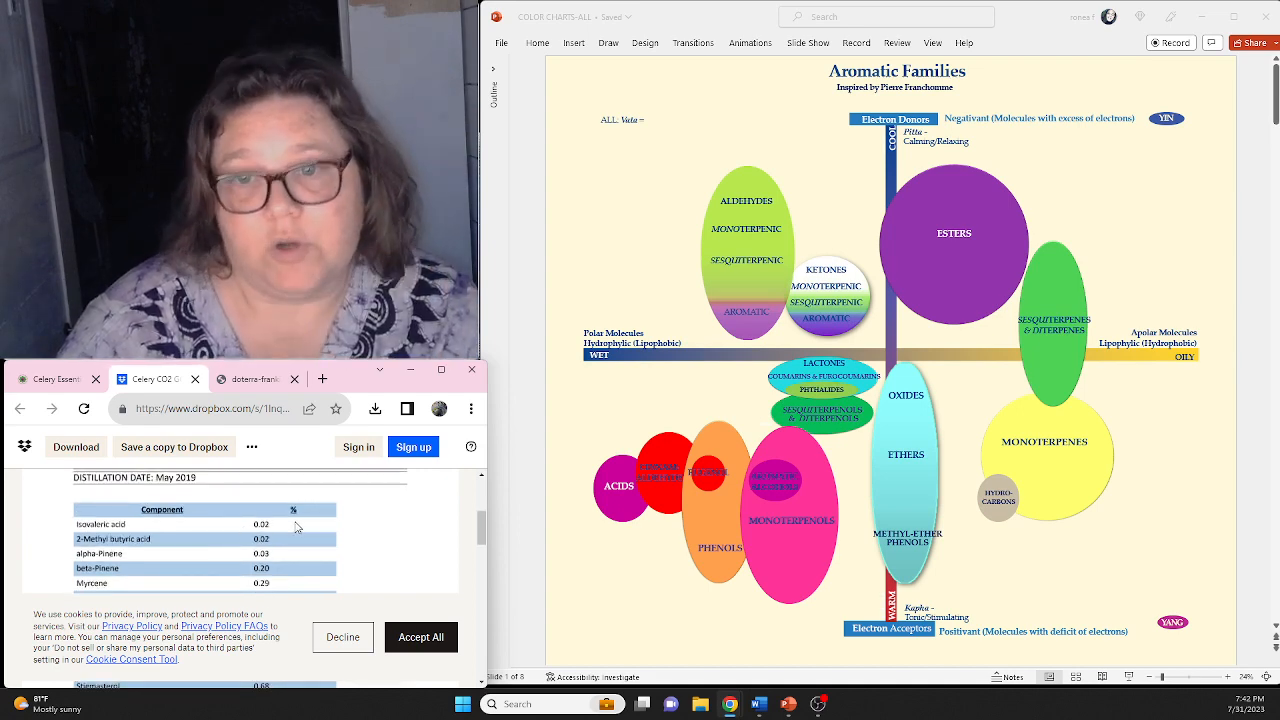
scroll("up", 3)
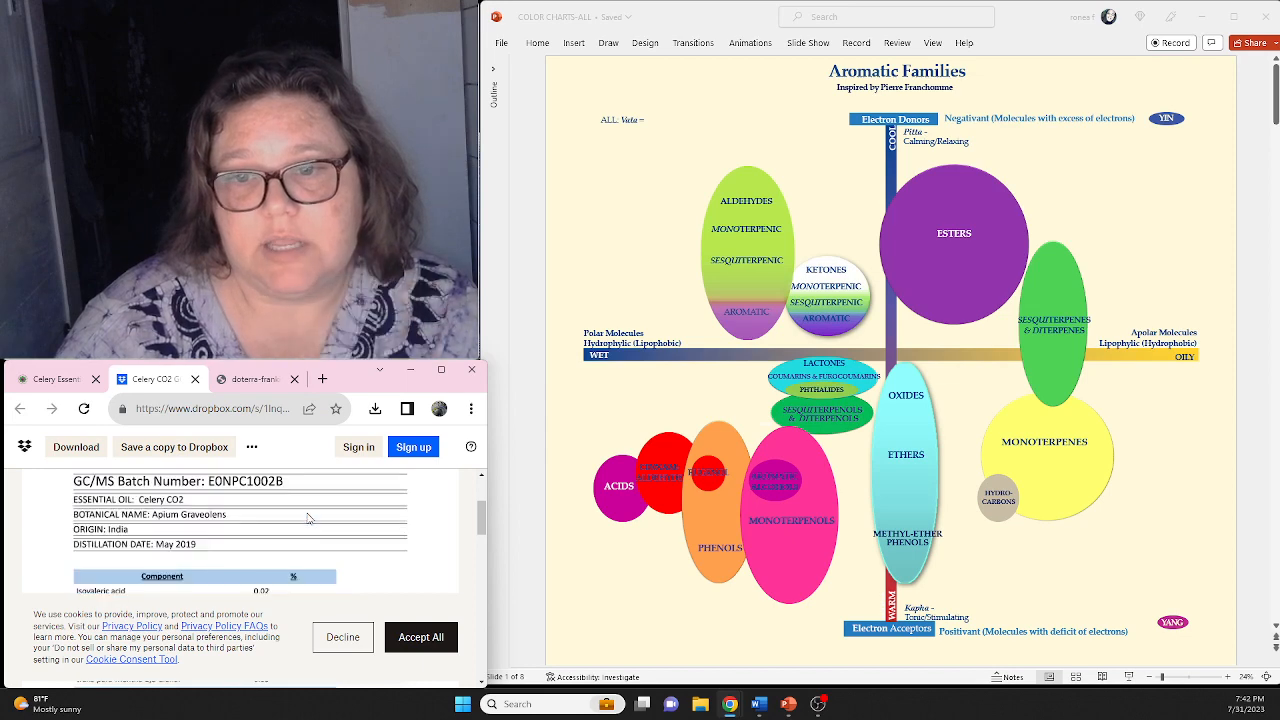
Switch to the doTERRA Frankincense PDF and read its Primary Benefits and Cautions, then return to the top.
left_click(250, 378)
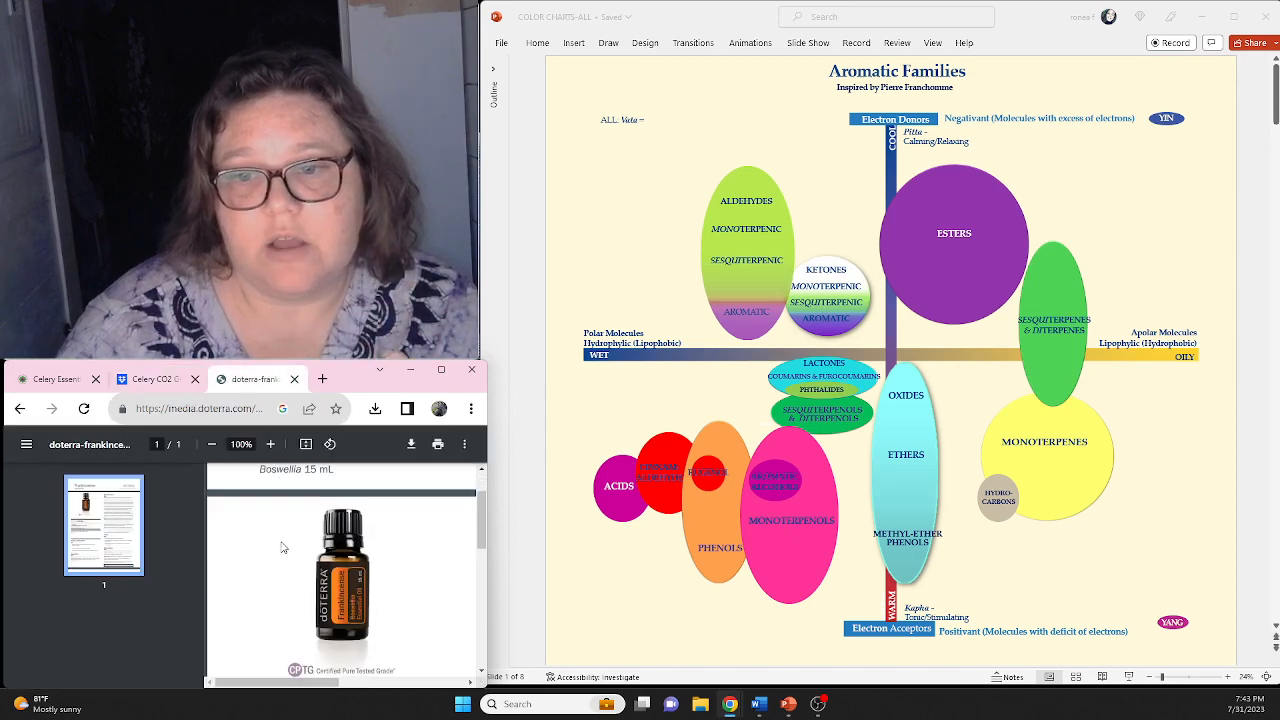
scroll("down", 3)
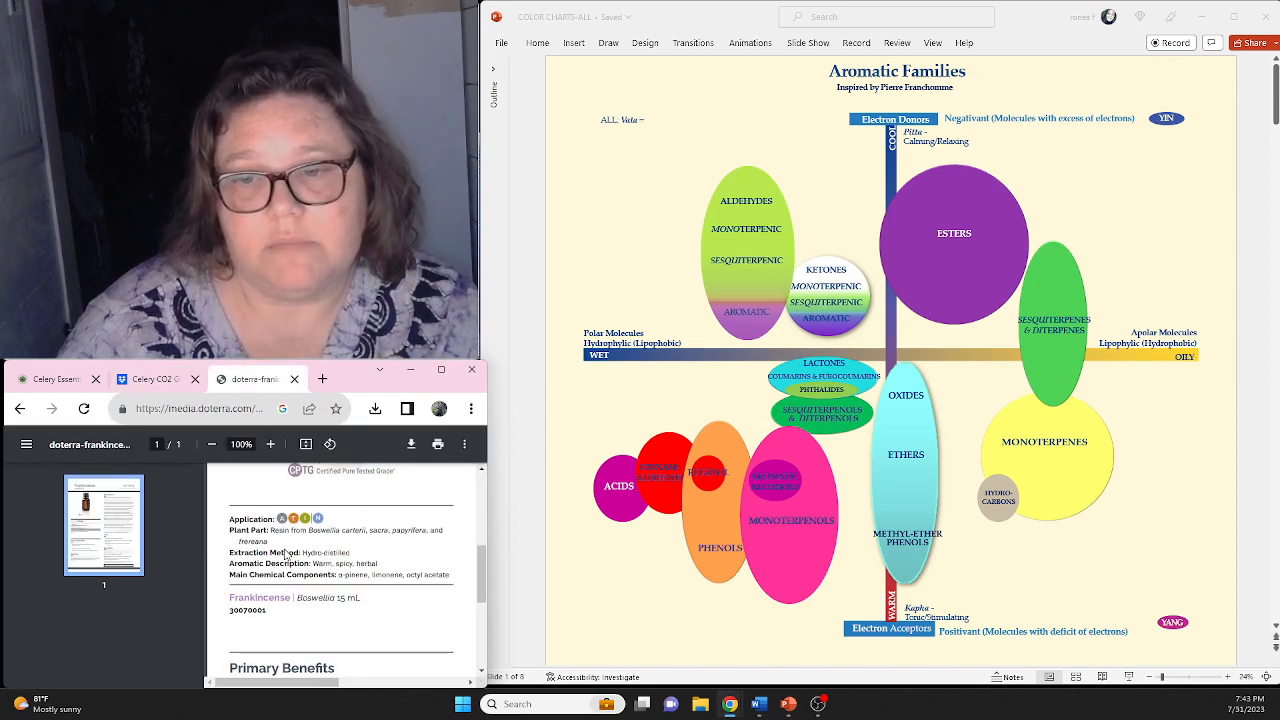
scroll("down", 3)
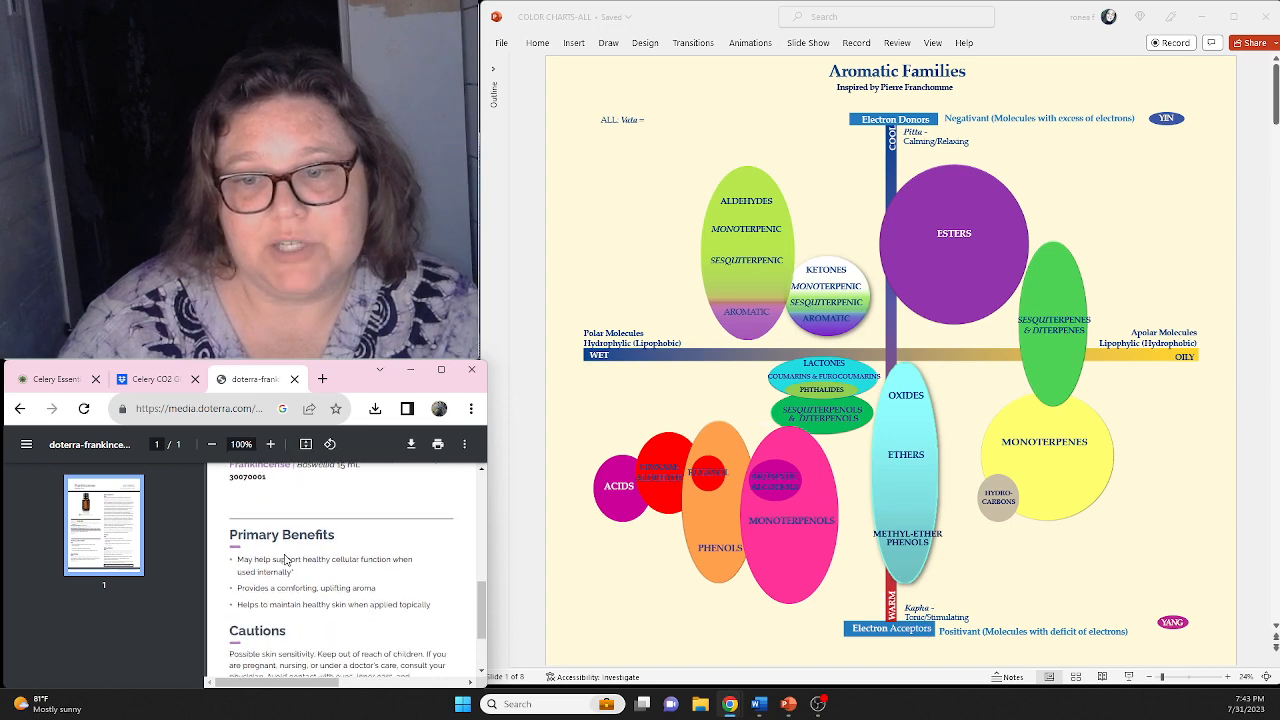
scroll("down", 3)
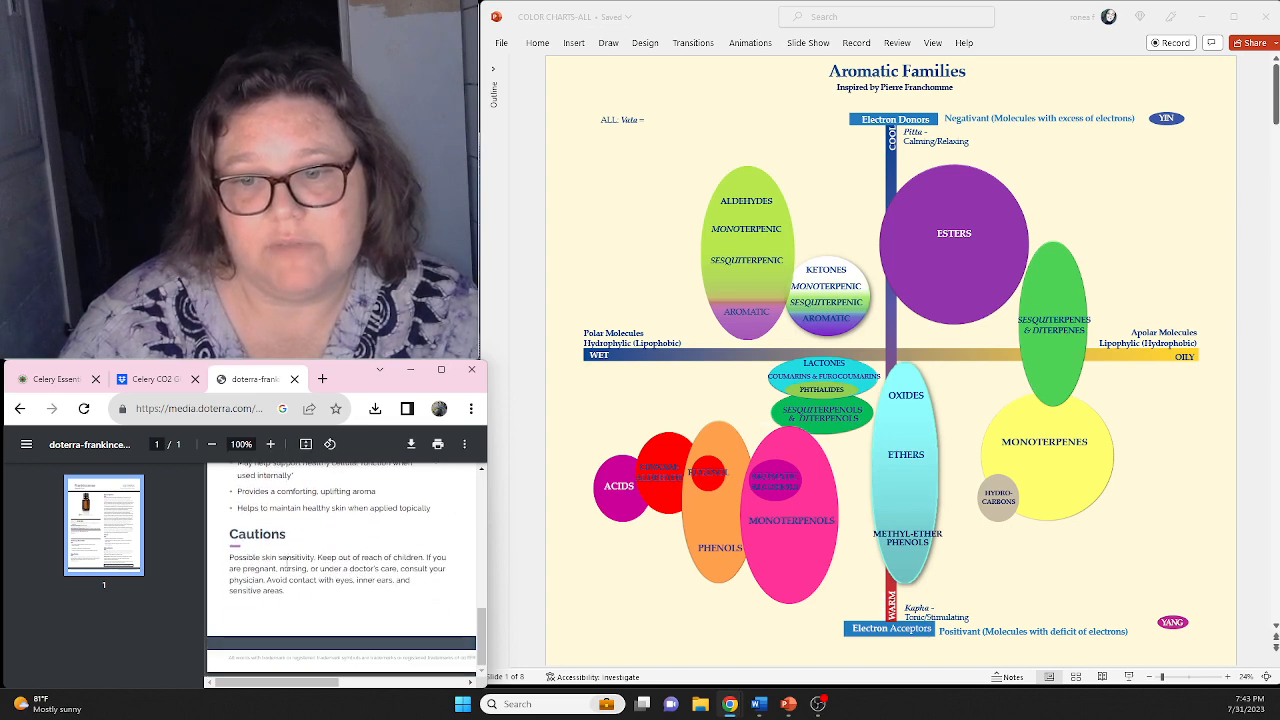
scroll("up", 3)
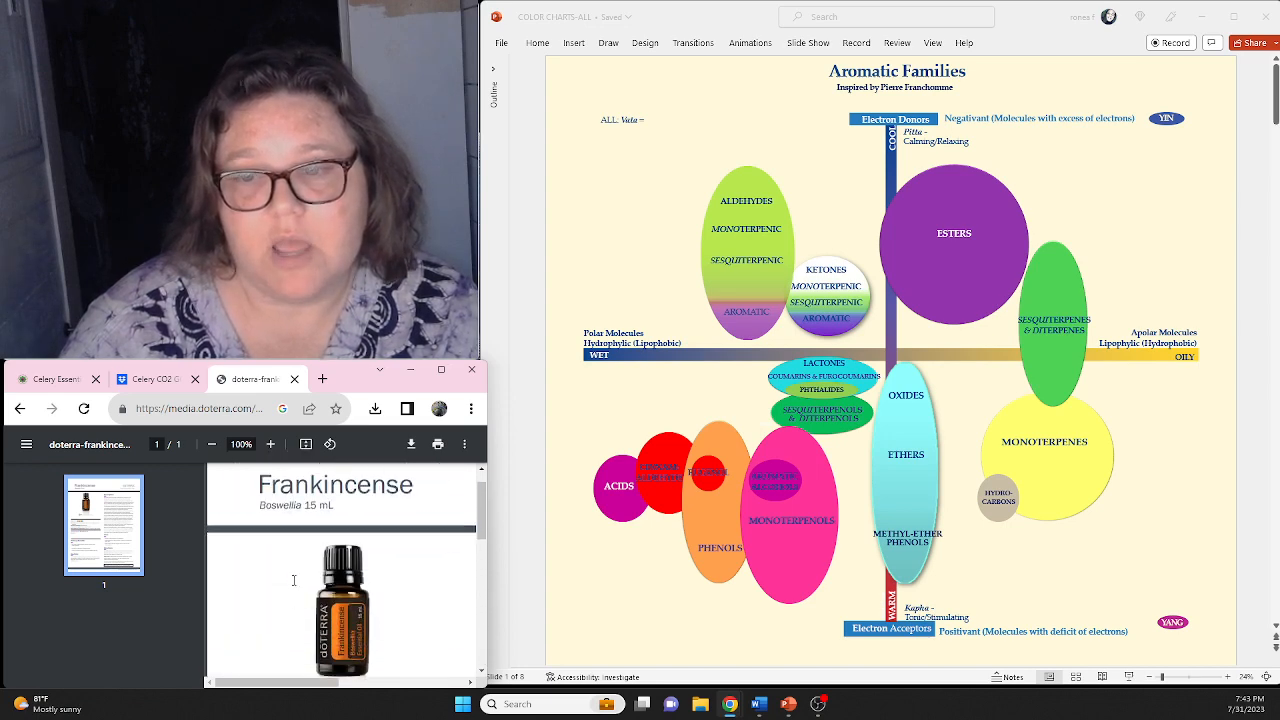
Switch the browser back to the celery CO2 GC/MS report tab on Dropbox.
left_click(150, 378)
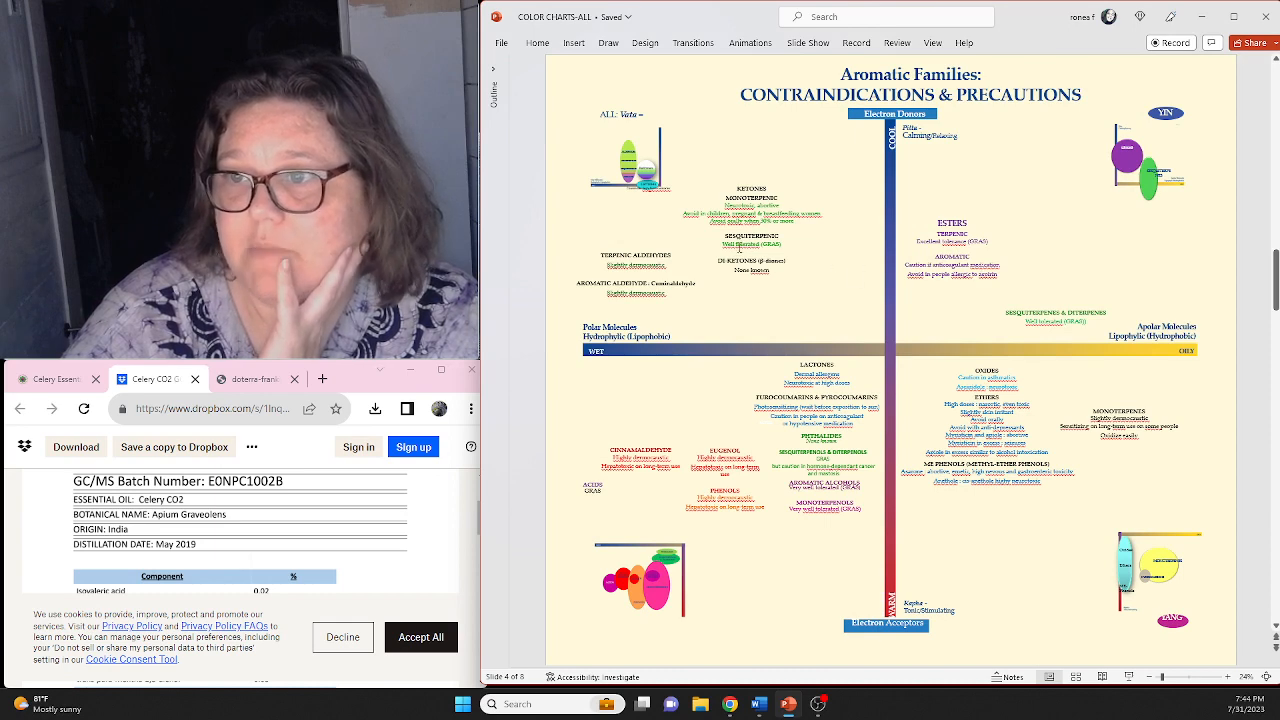
Select the vertical axis shape on the opening Aromatic Families chart slide.
left_click(752, 244)
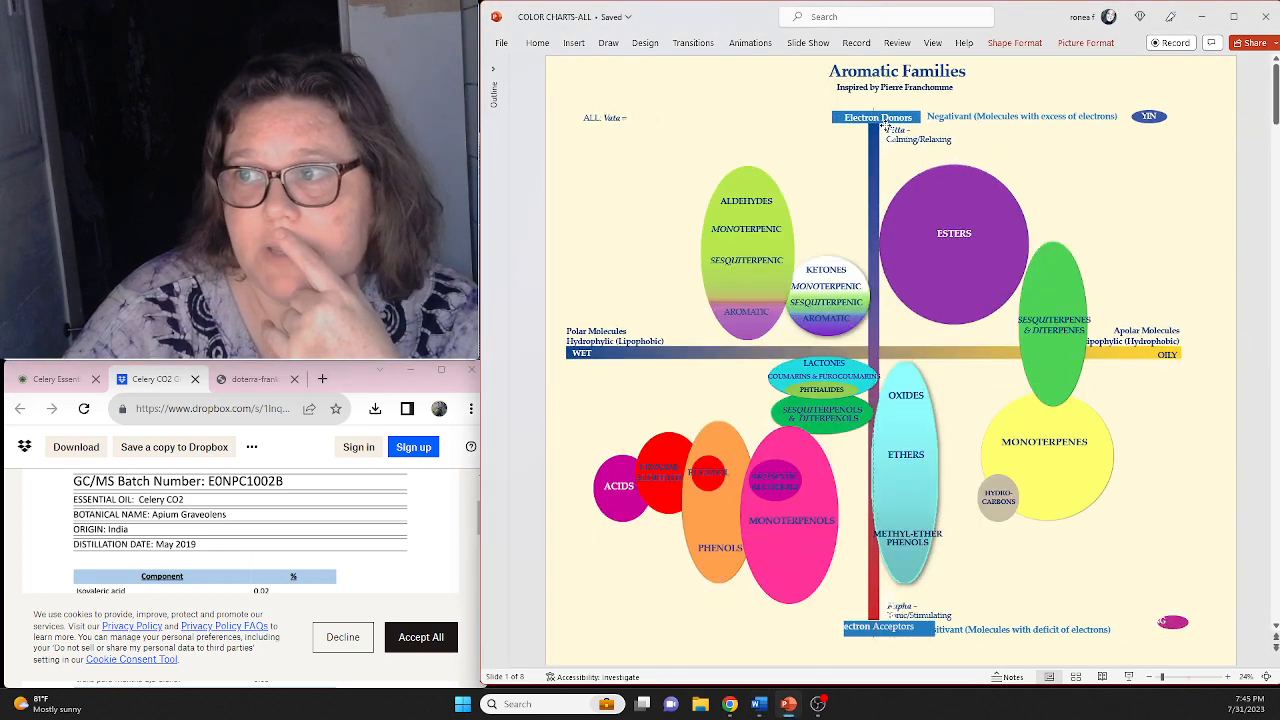
left_click(954, 232)
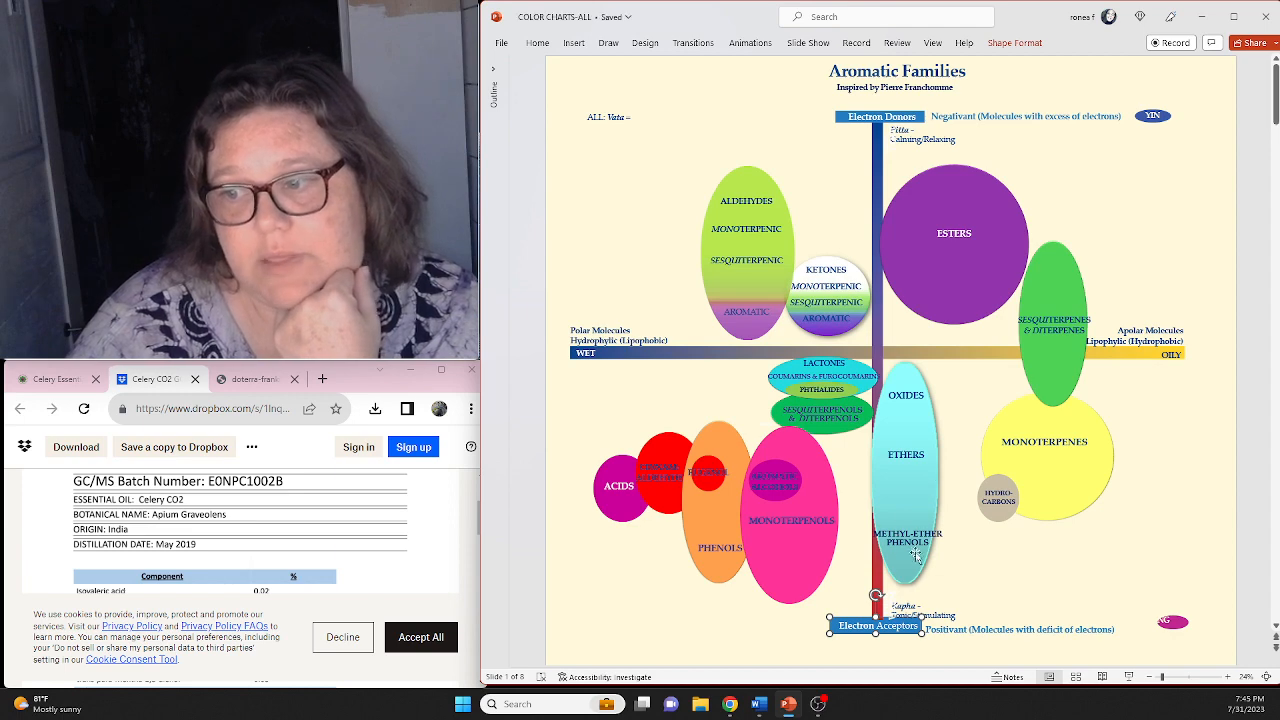
mouse_move(900, 458)
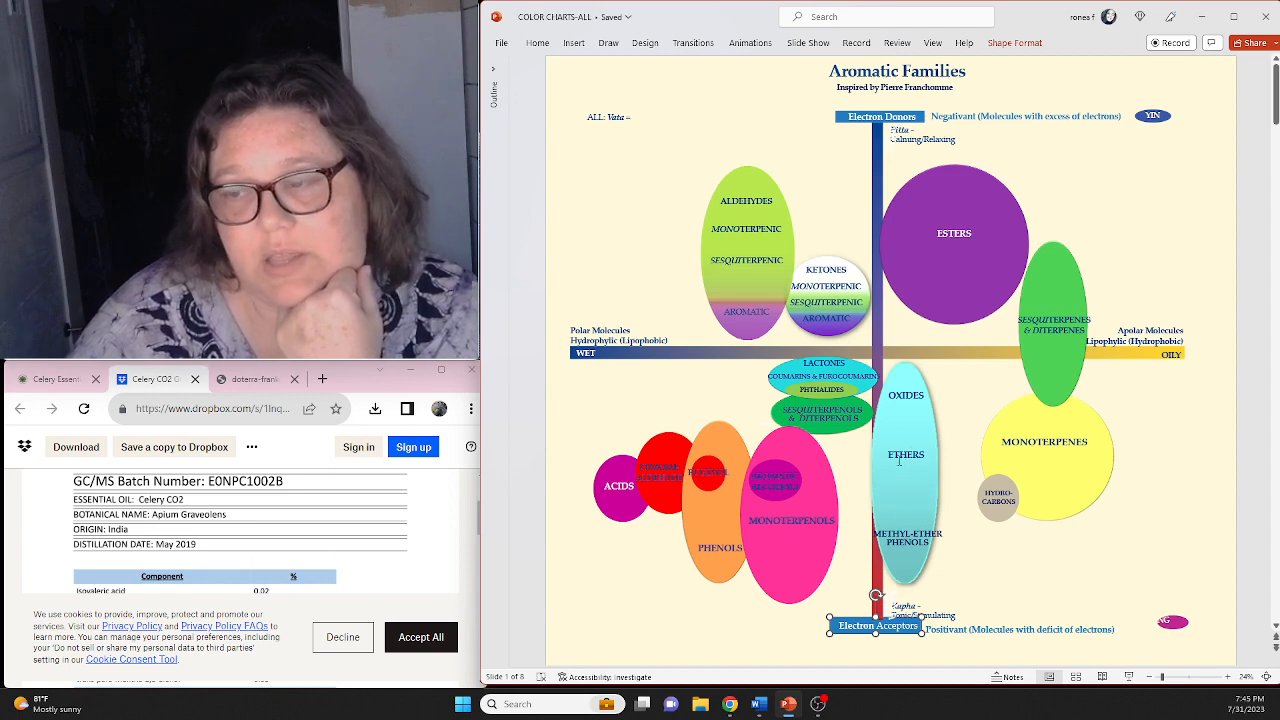
mouse_move(898, 558)
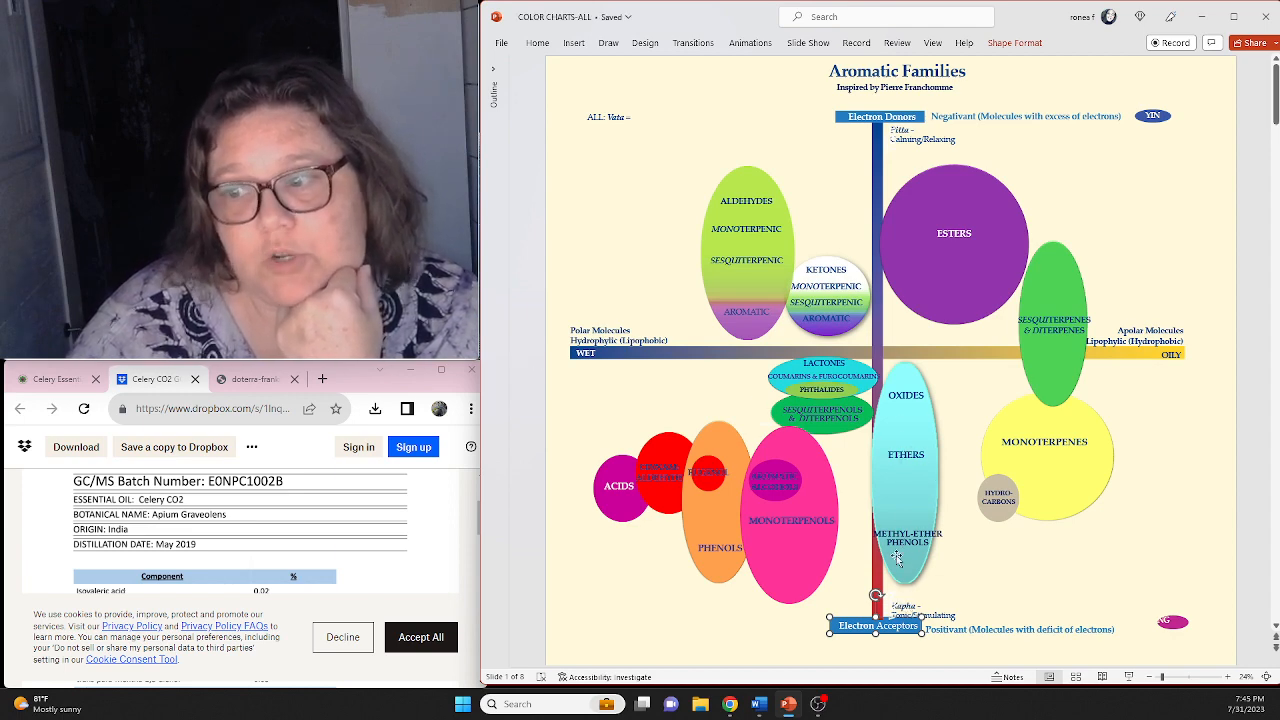
left_click(790, 520)
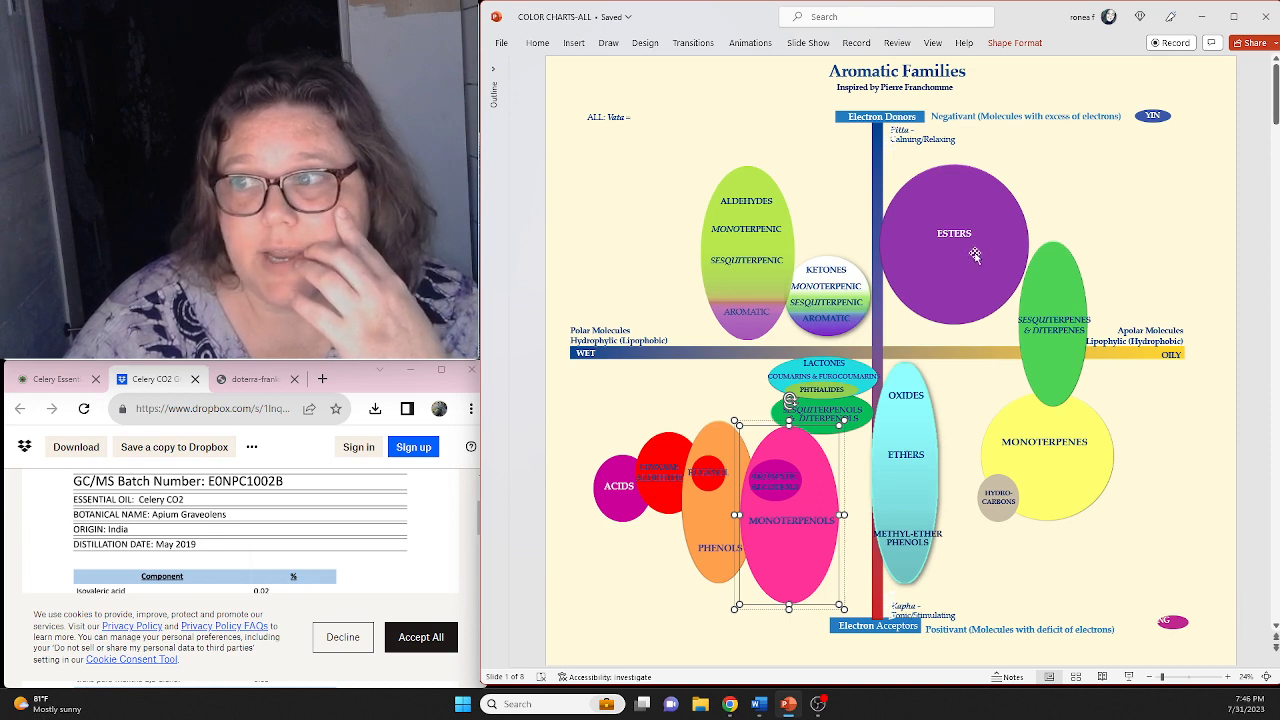
mouse_move(750, 564)
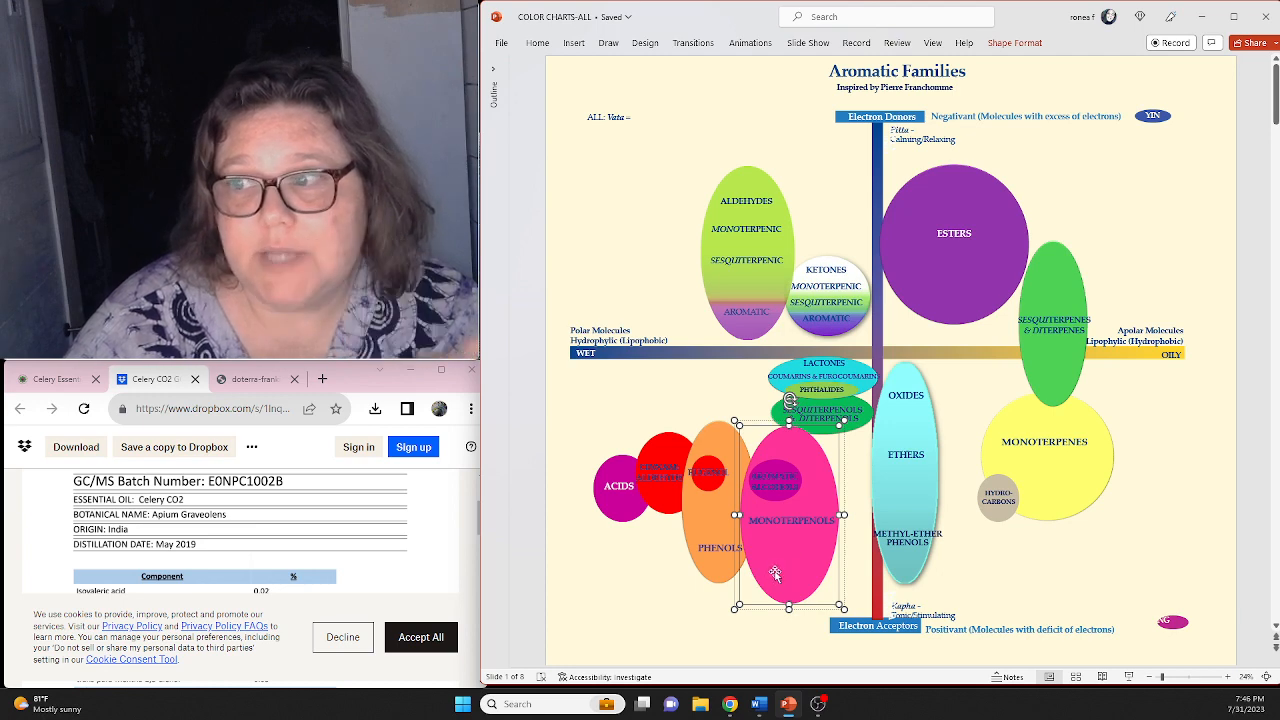
mouse_move(788, 570)
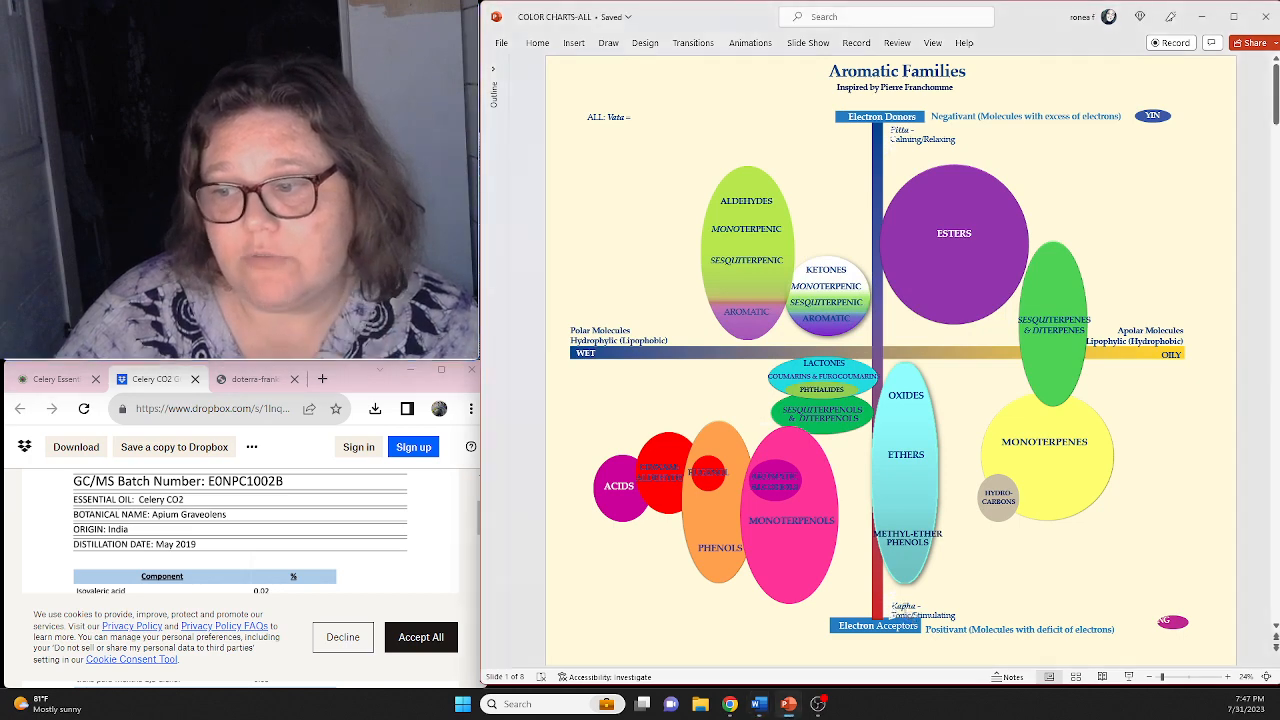
left_click(888, 600)
type("WAR")
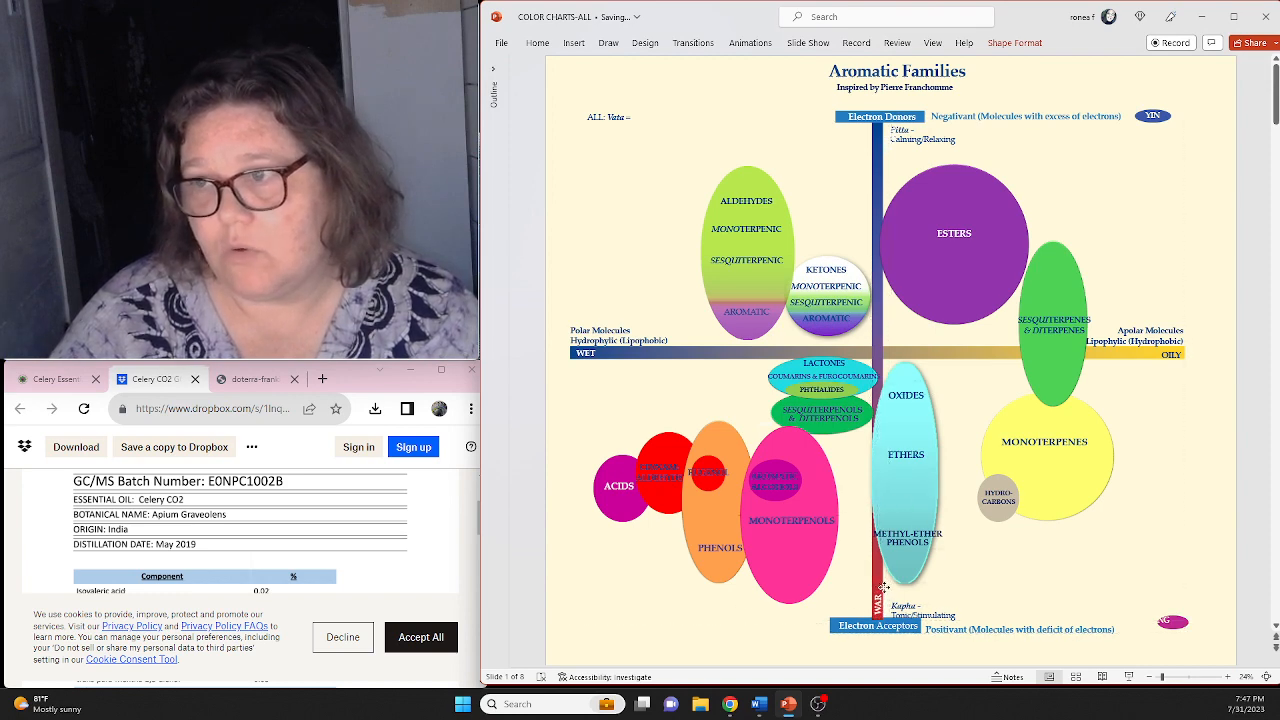
left_click(888, 140)
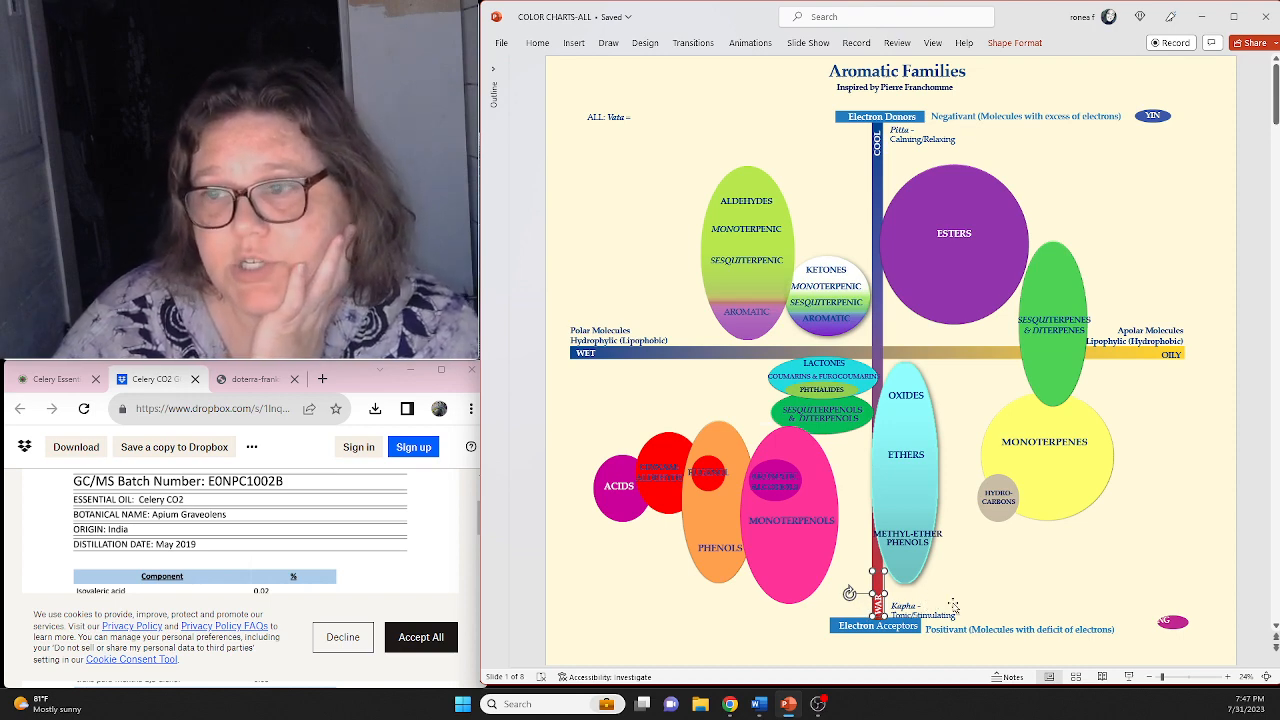
mouse_move(820, 518)
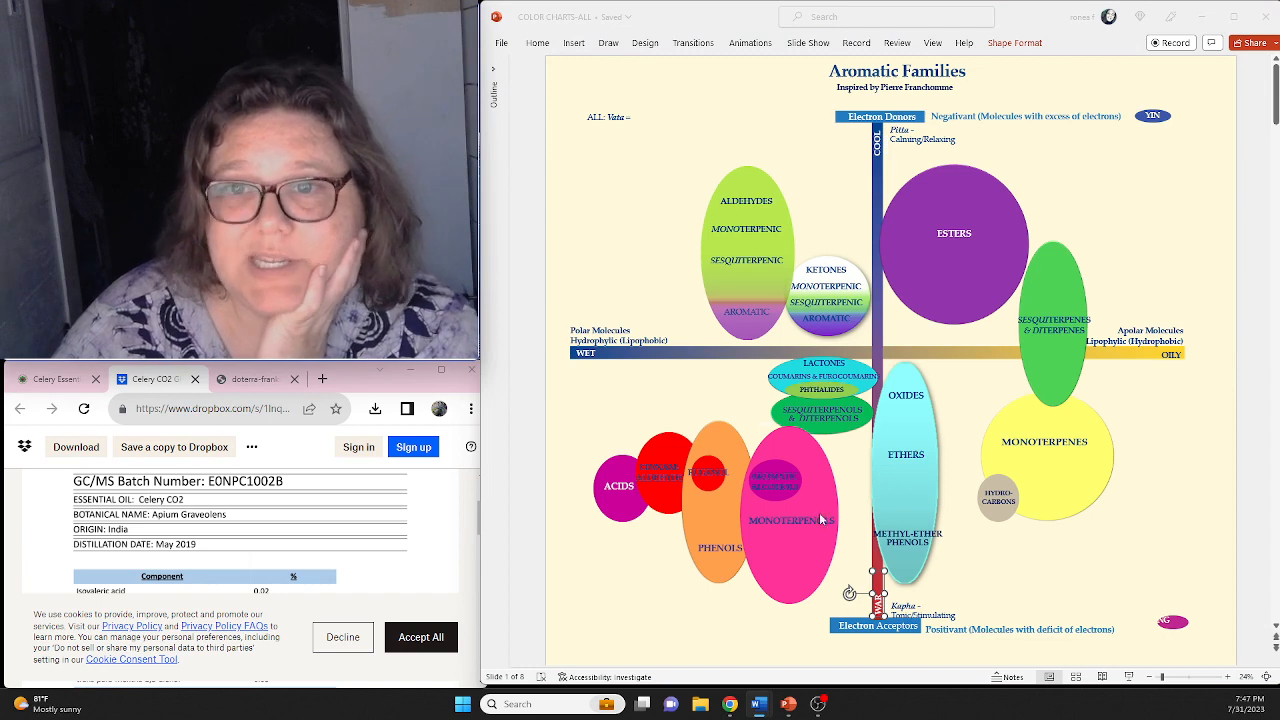
mouse_move(904, 568)
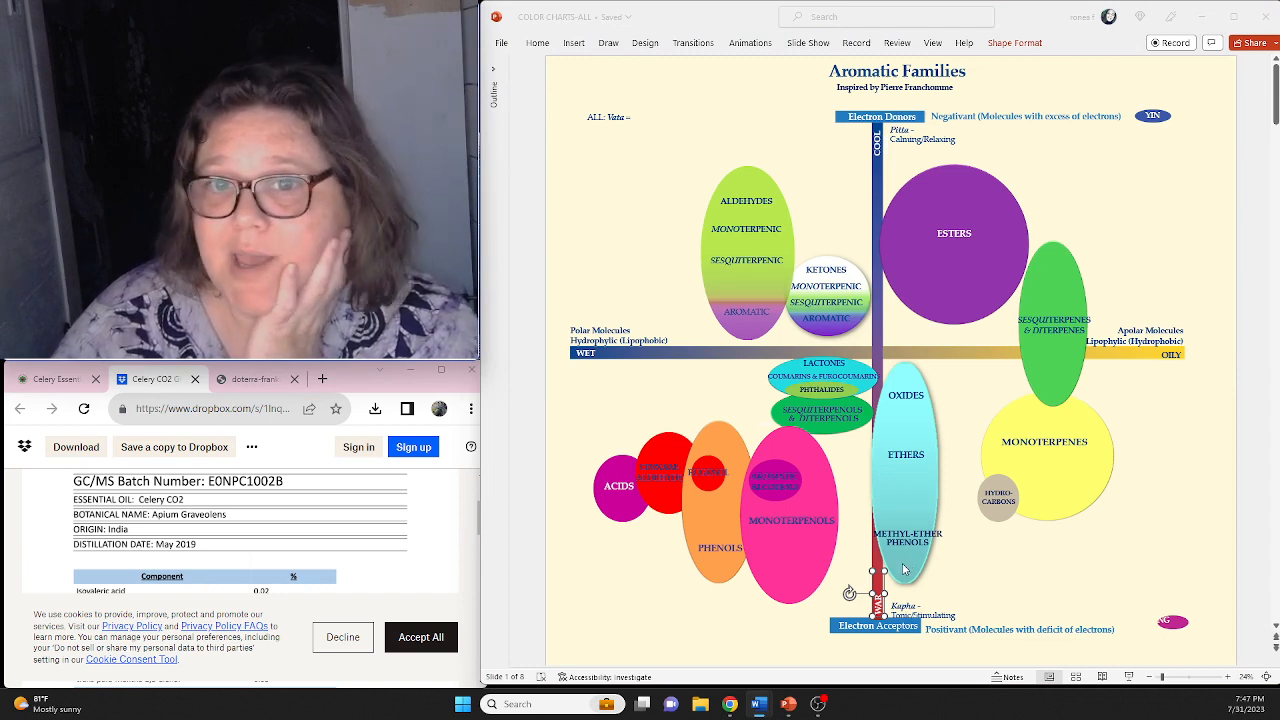
mouse_move(896, 572)
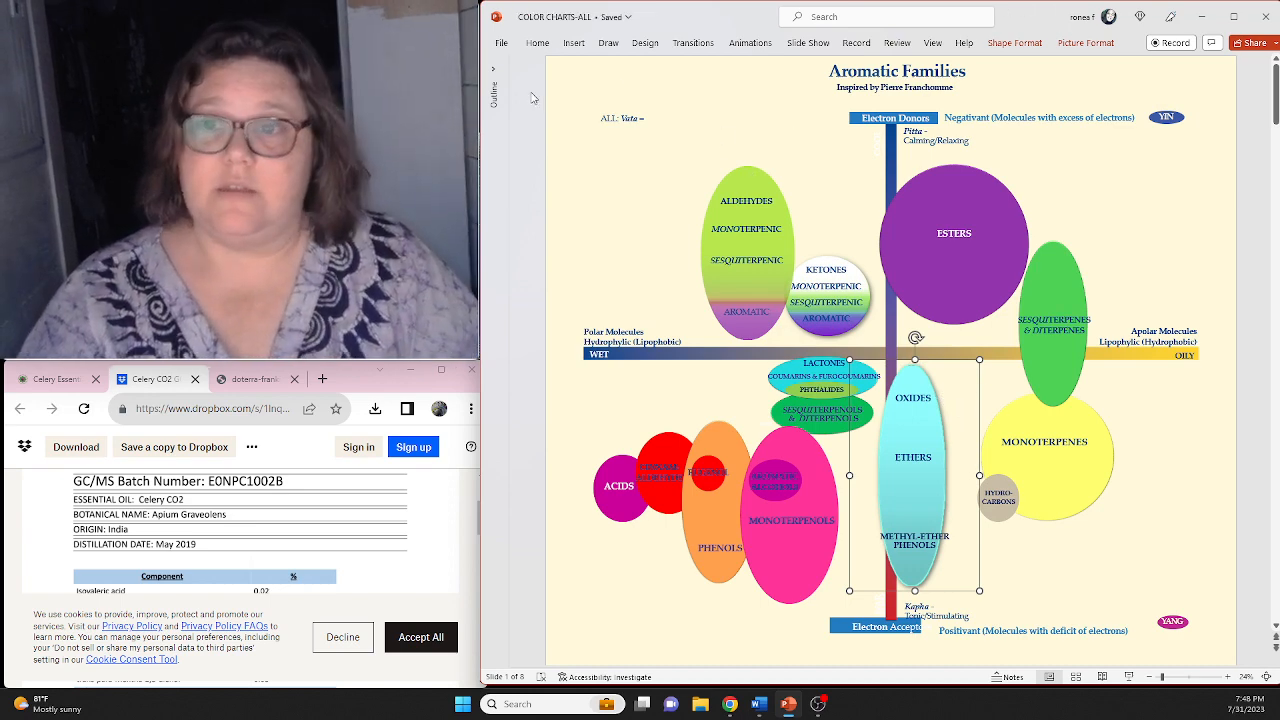
mouse_move(500, 304)
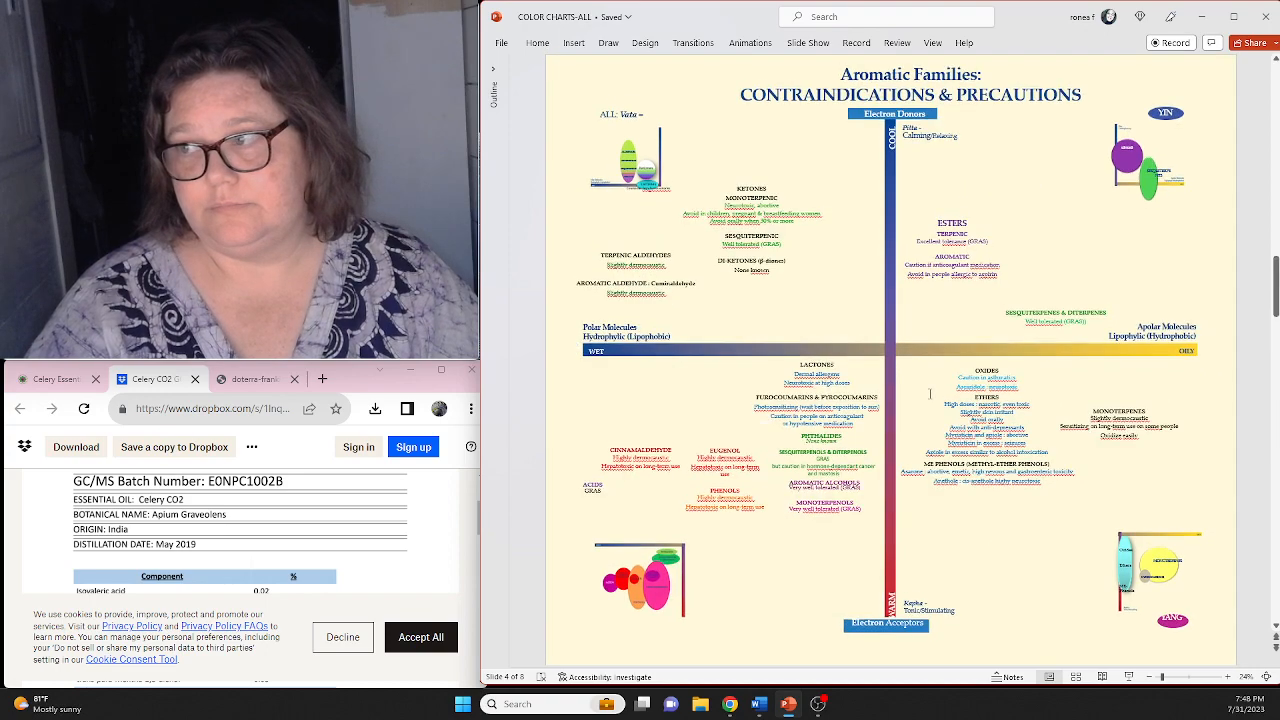
Advance past Contraindications & Precautions to the Functional Groups slide.
key("Right")
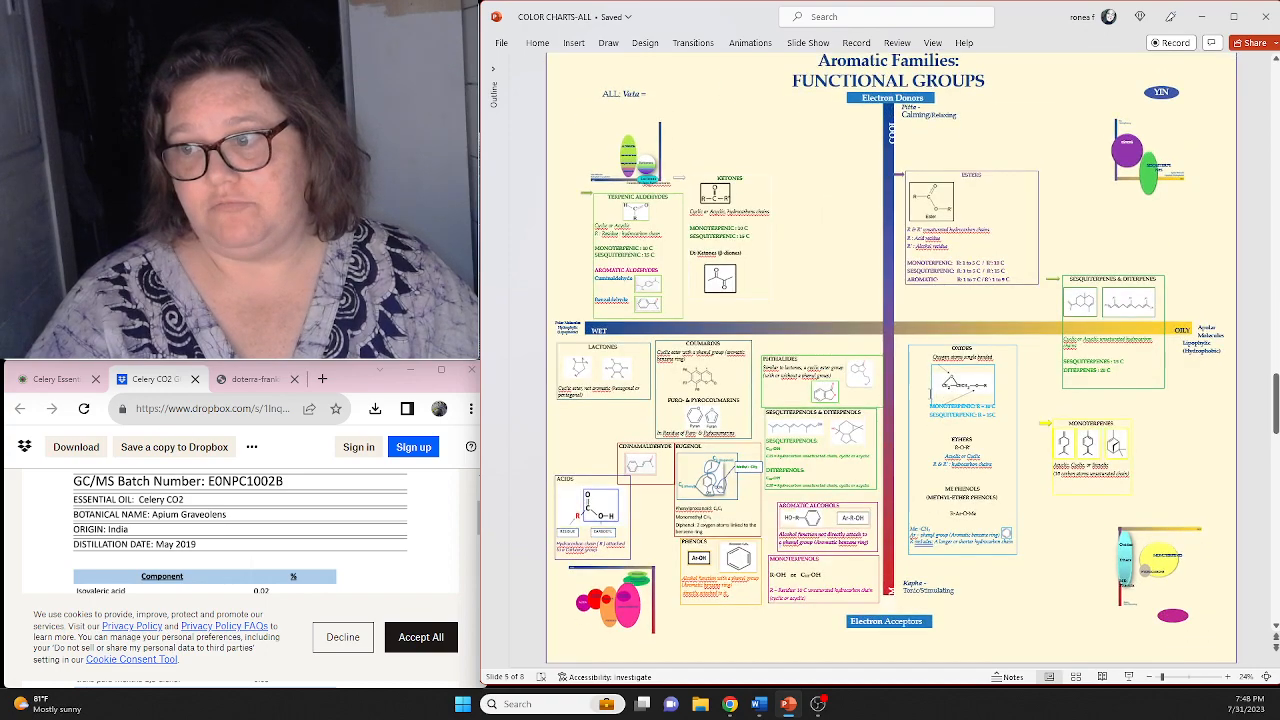